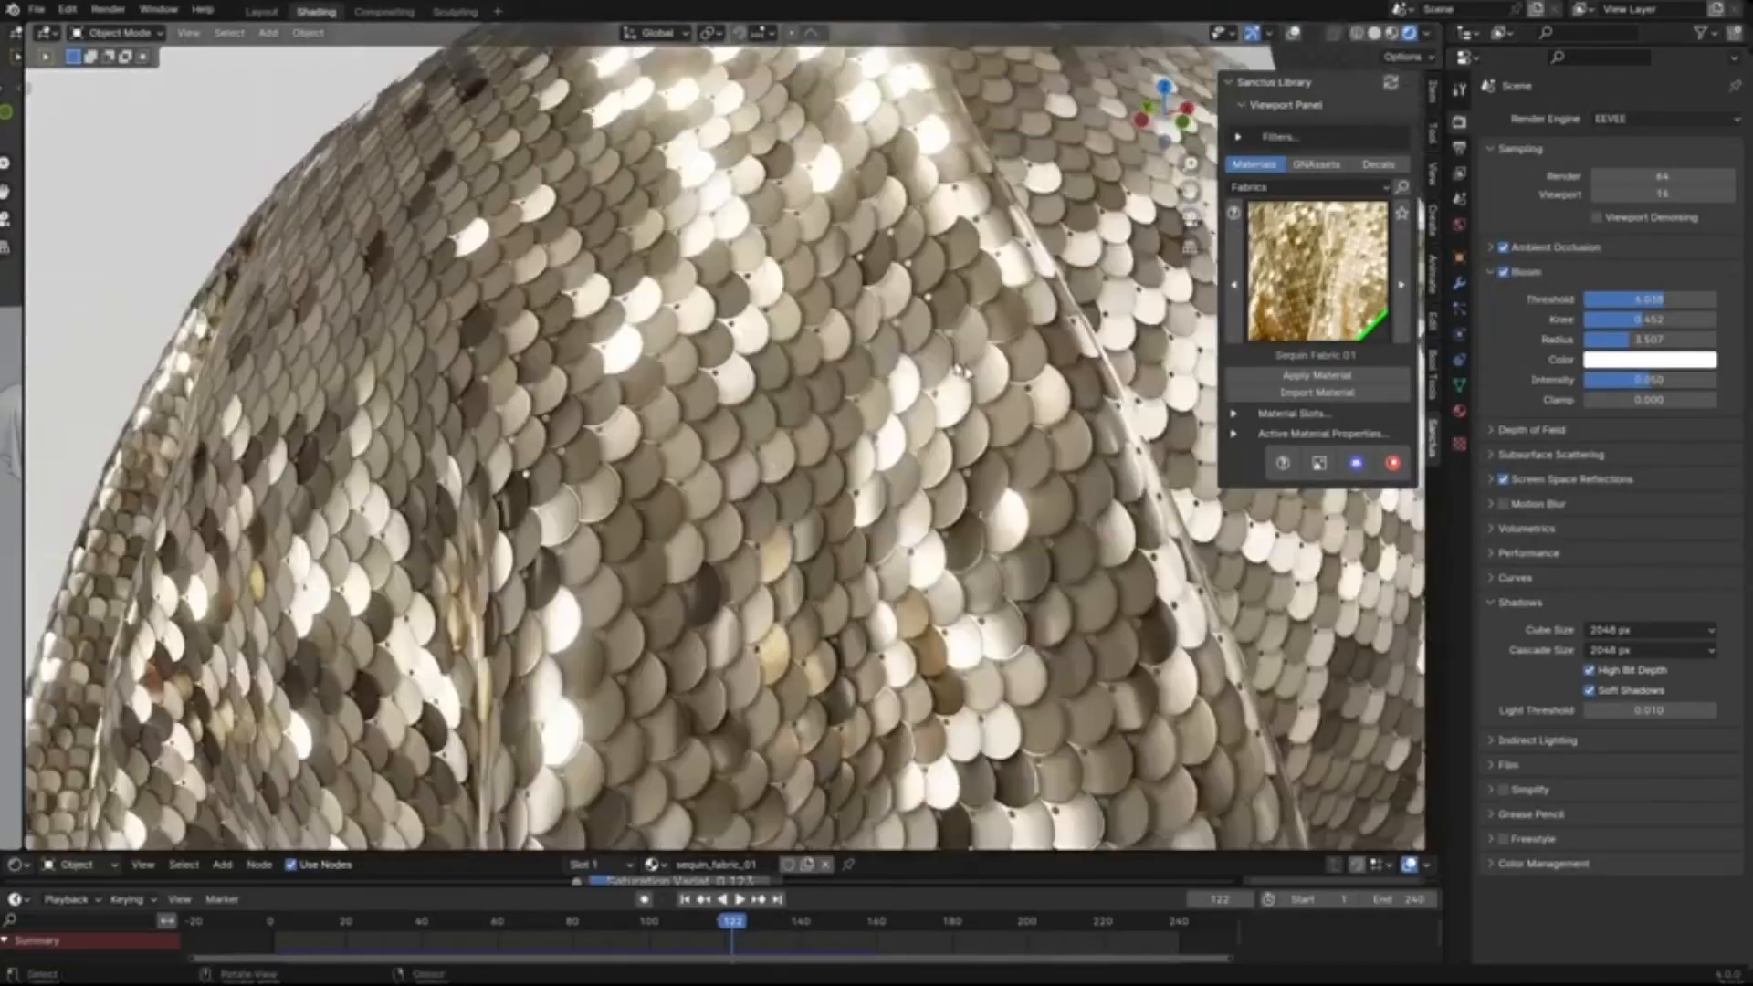
Step: Apply the Weld Me asset from the Sanctus Library's Others category to Suzanne
{"action": "left_click", "coordinate": [1236, 432]}
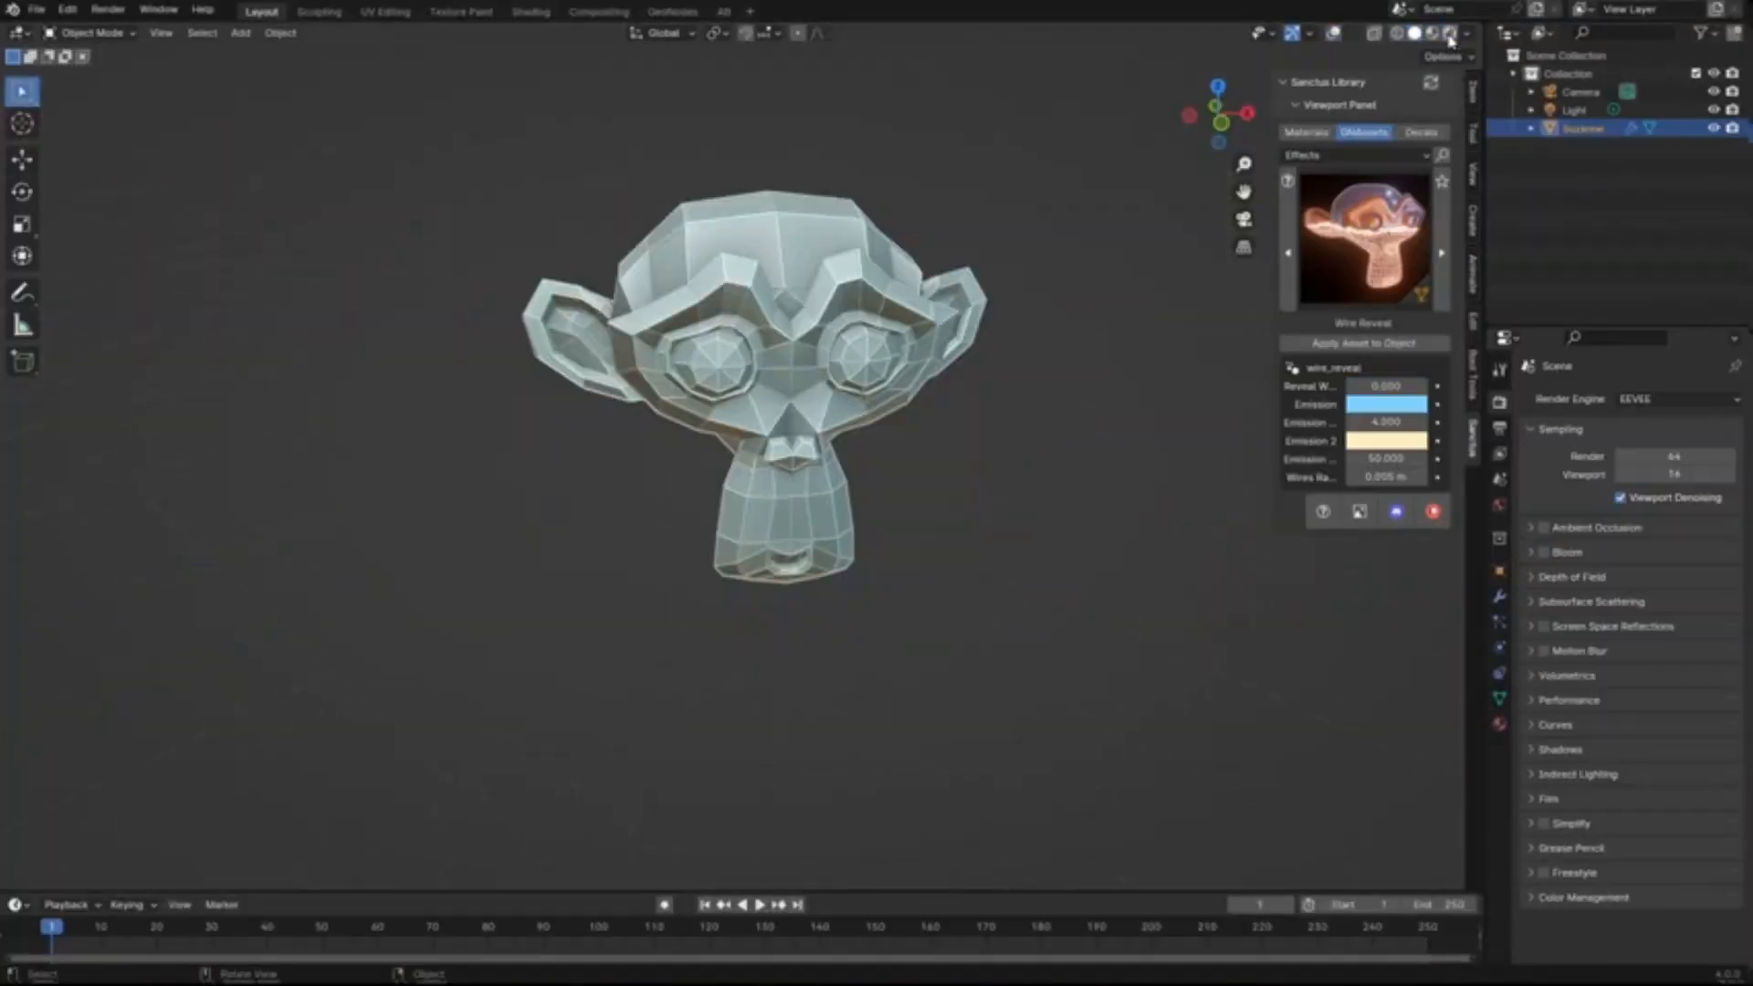
{"action": "left_click", "coordinate": [530, 11]}
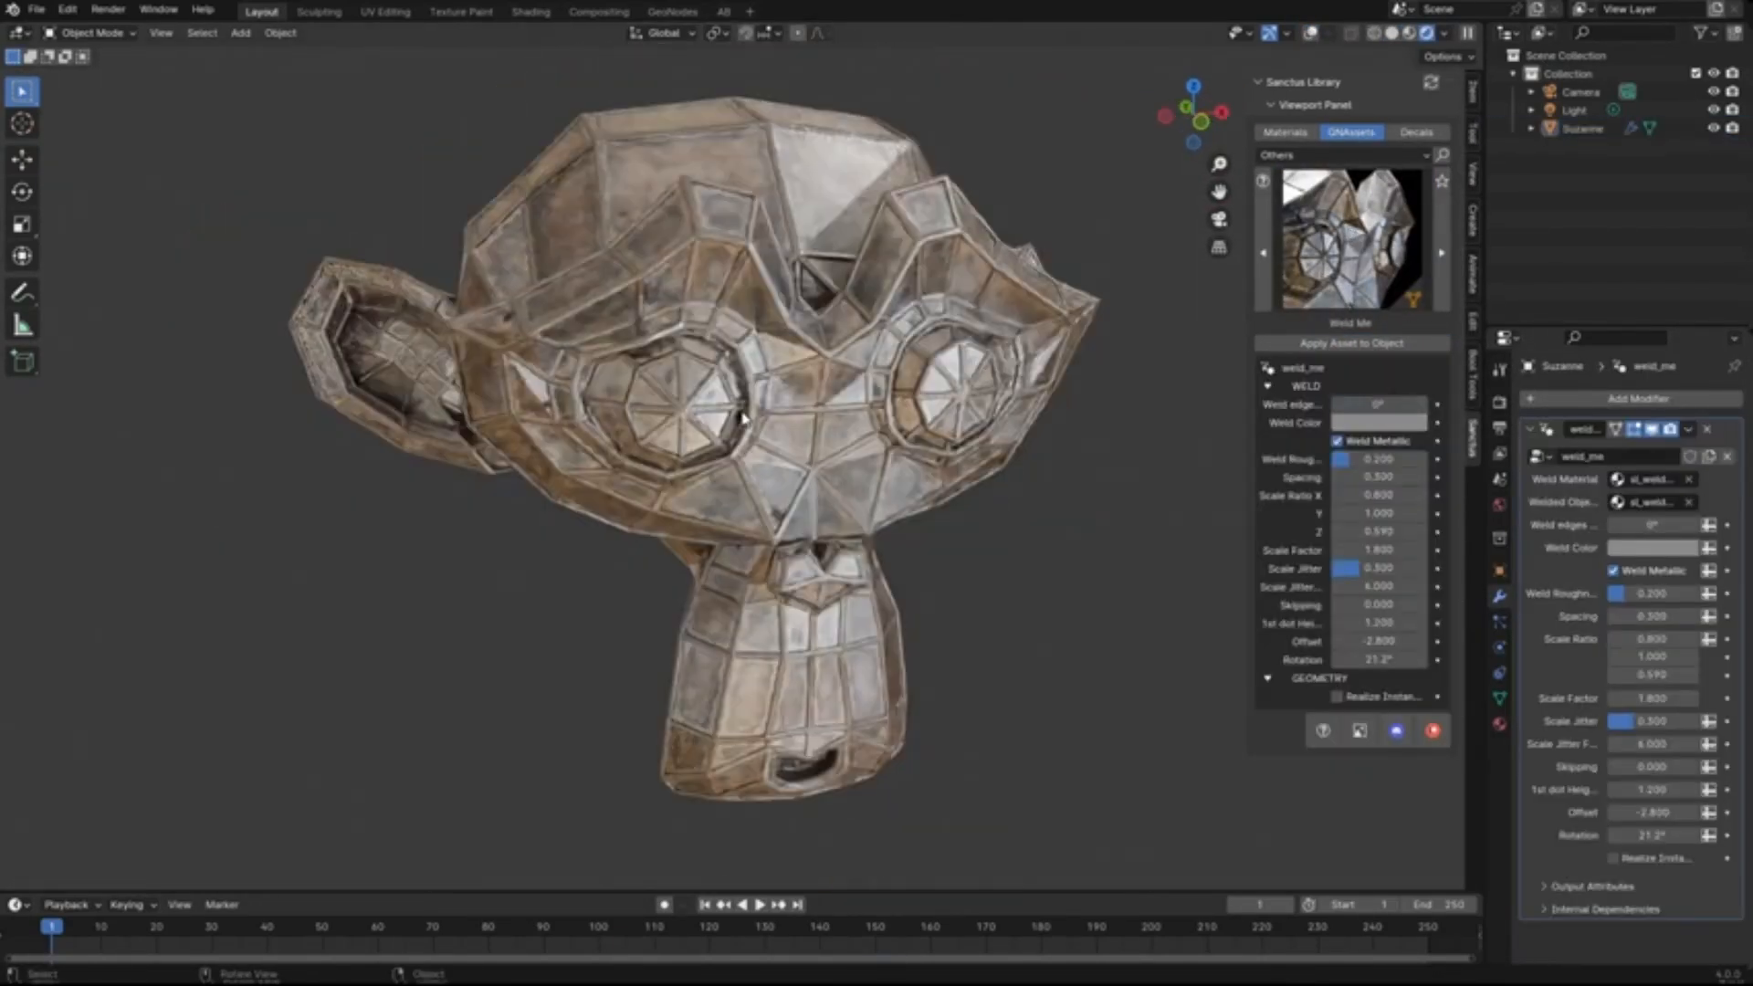
{"action": "left_click", "coordinate": [529, 11]}
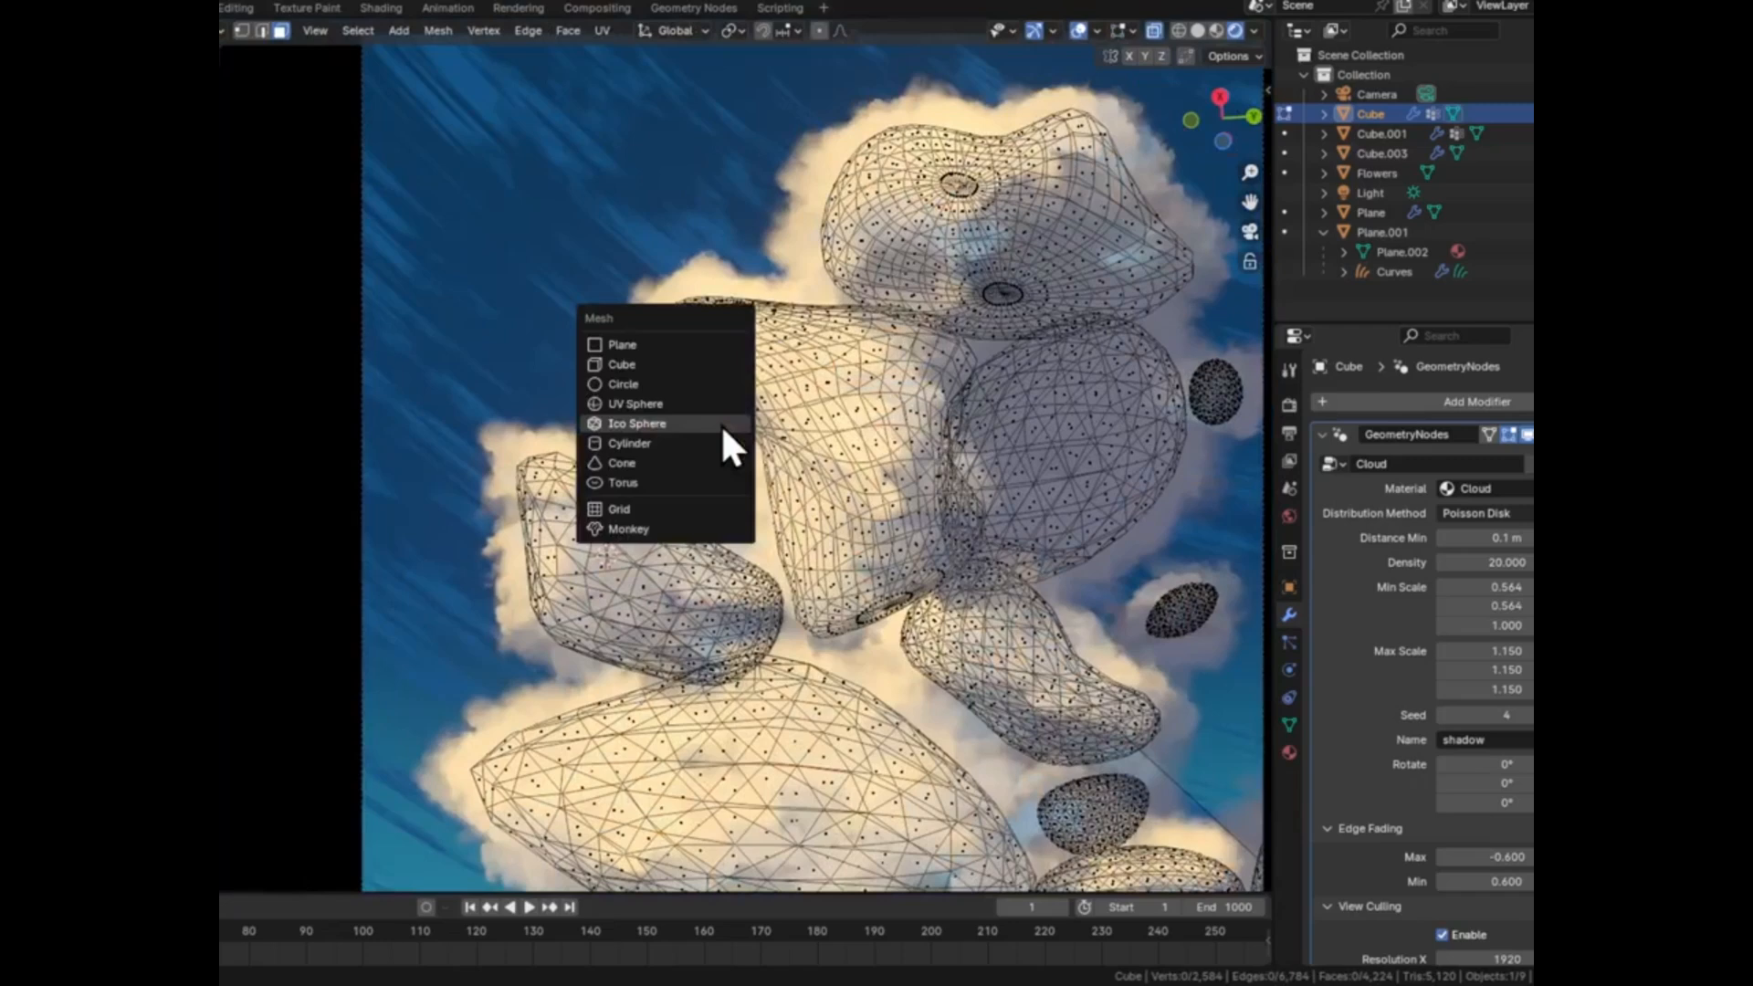
Step: Add an ico sphere blob to the cloud and reduce the smallest puff scale
{"action": "left_click", "coordinate": [636, 423]}
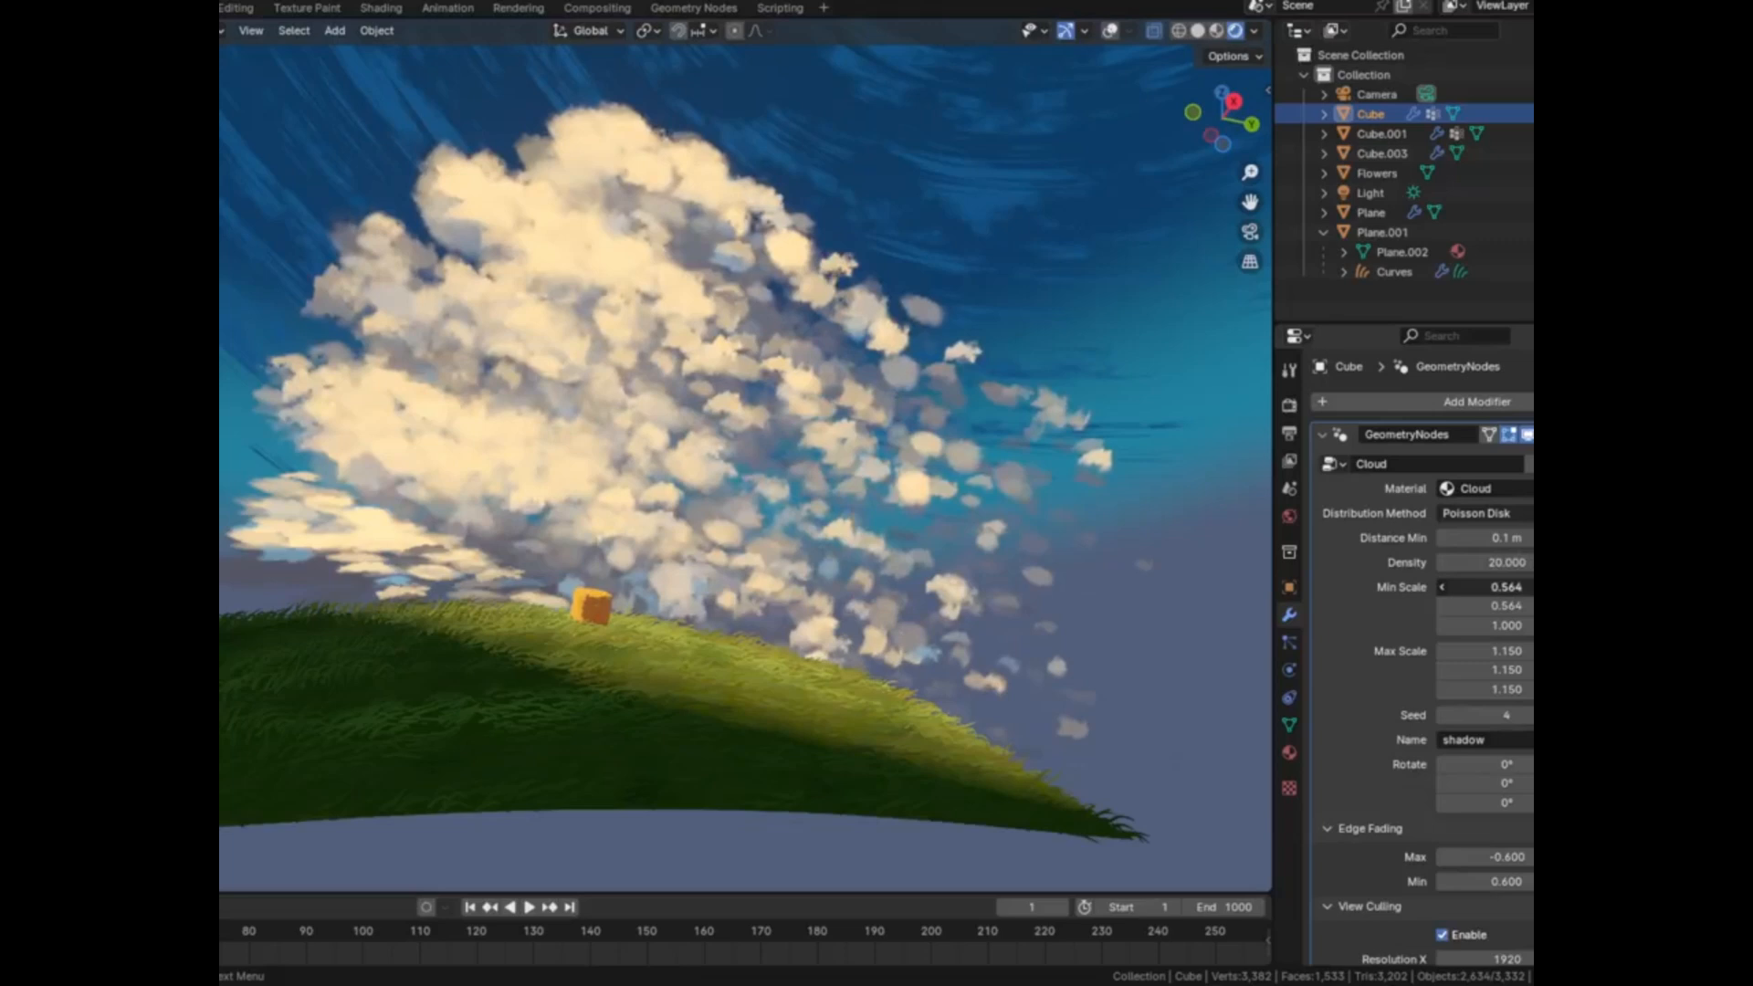
{"action": "left_click_drag", "start_coordinate": [1504, 587], "coordinate": [1431, 587]}
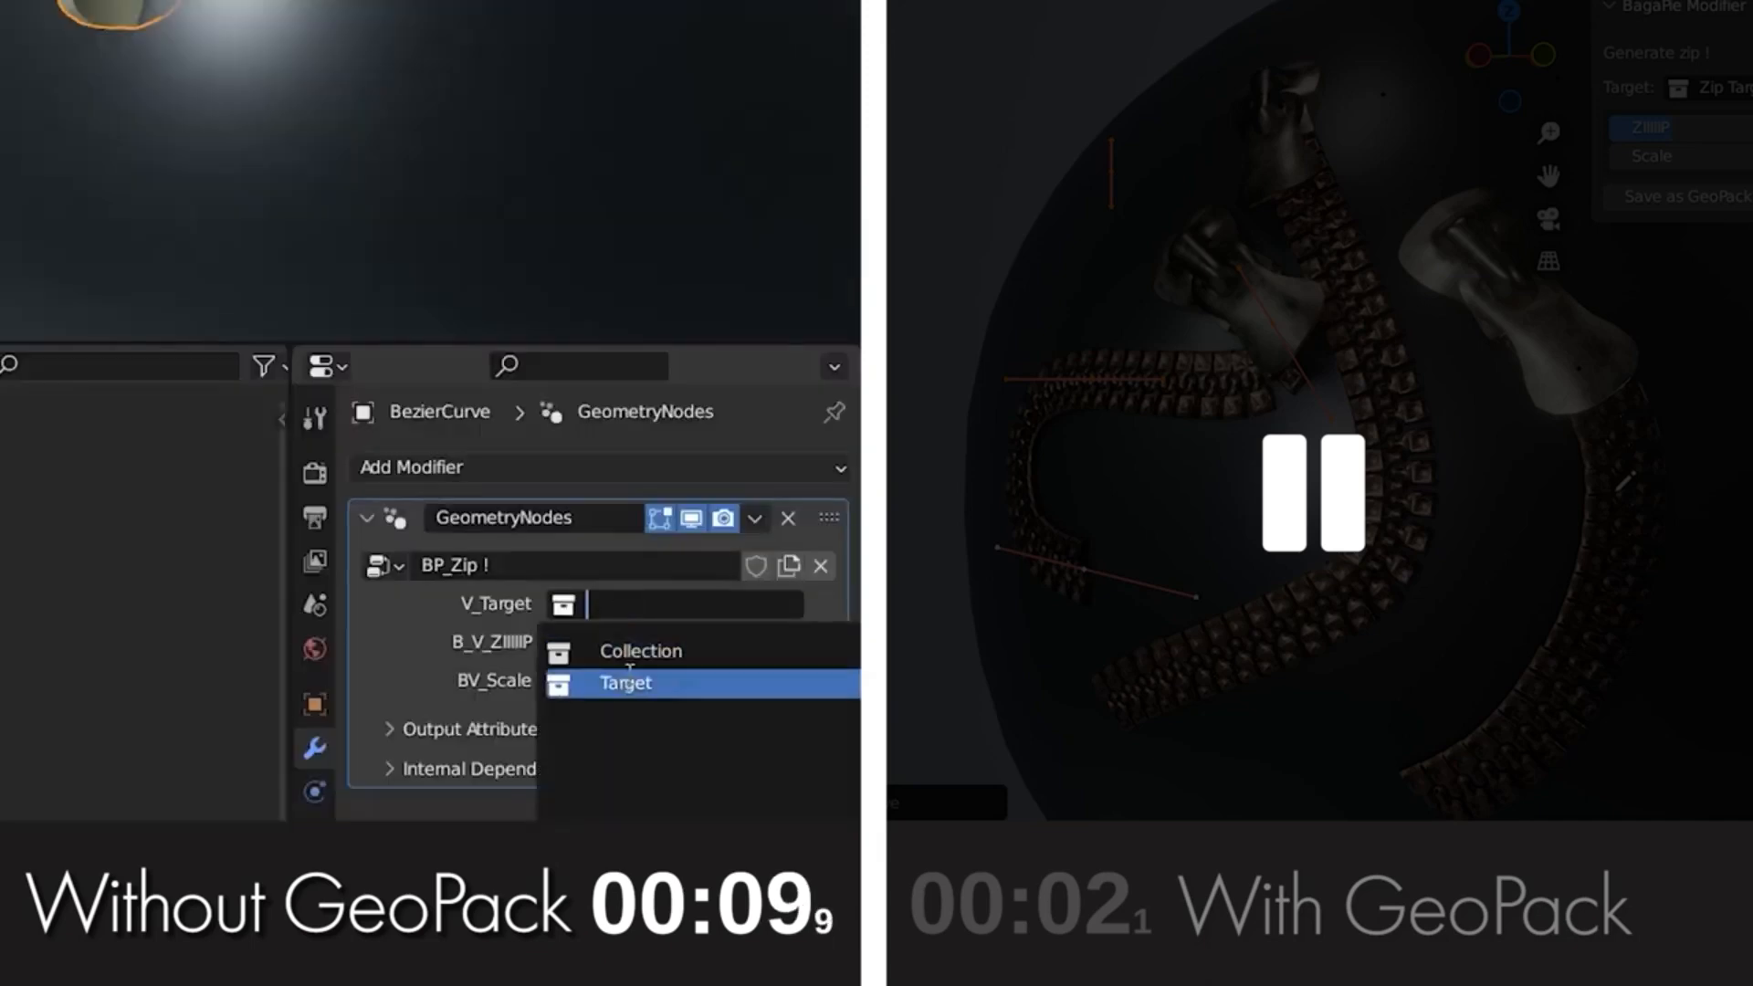
Step: Set the BezierCurve modifier's V_Target field to the Target object
{"action": "left_click", "coordinate": [624, 683]}
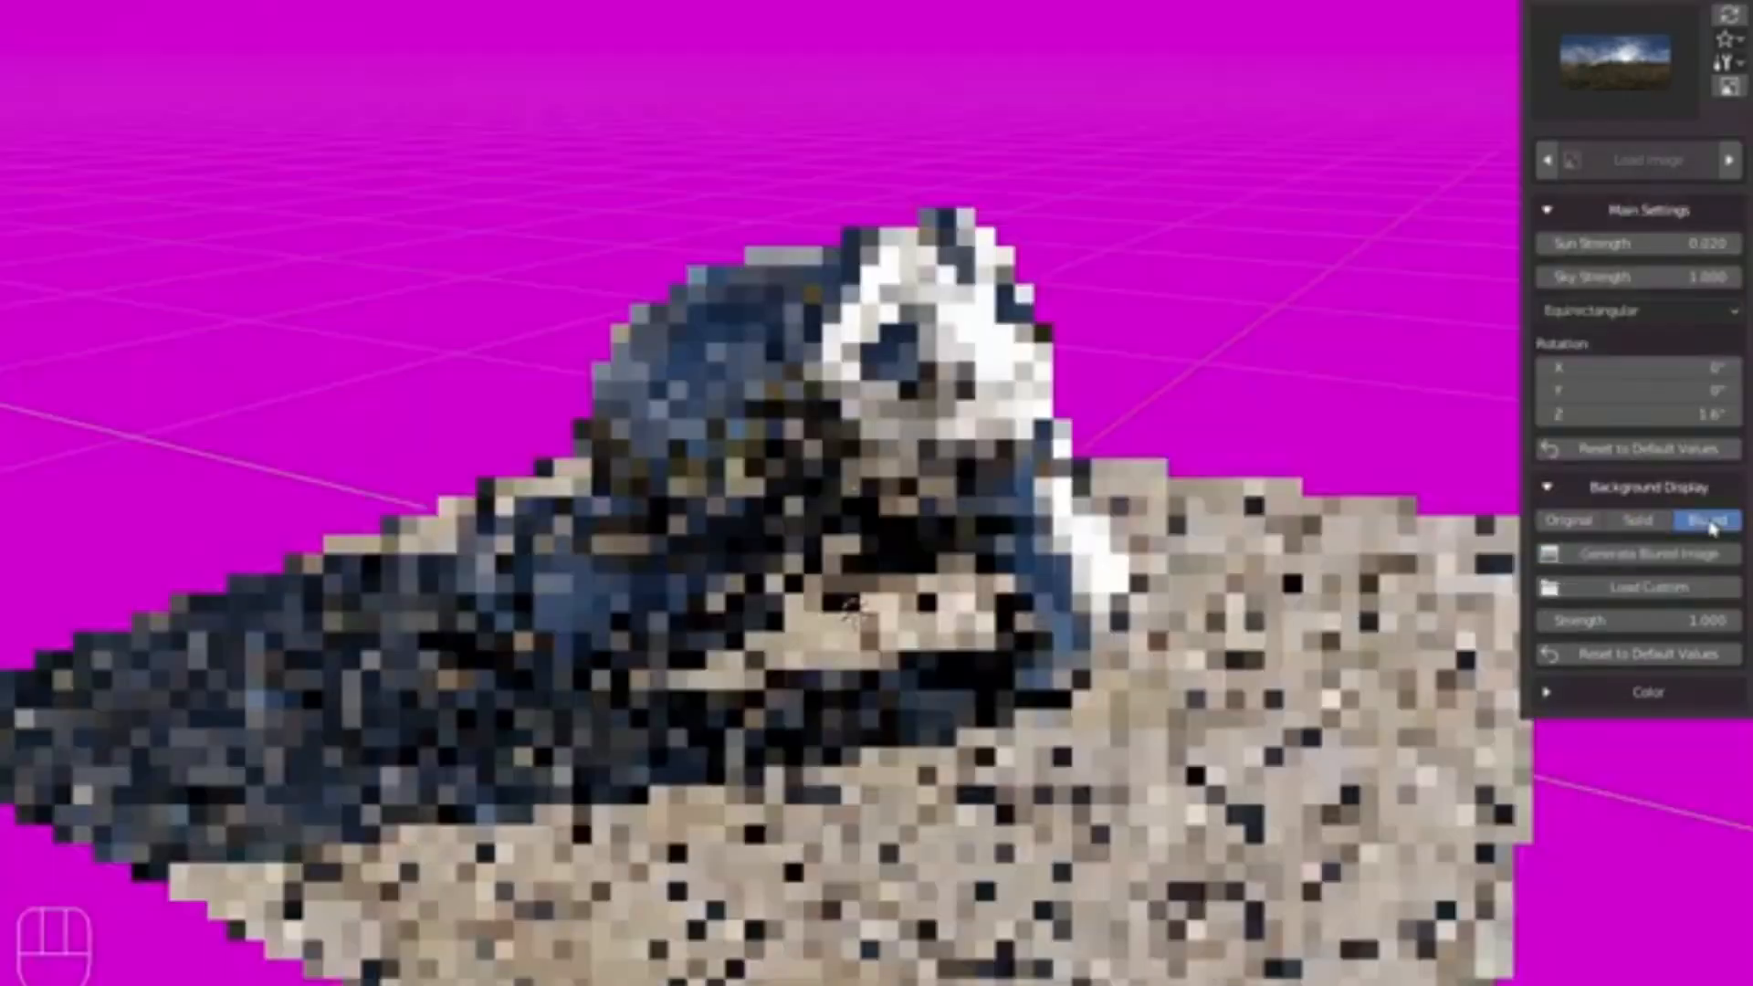
Step: Switch the sky panel's Background Display to Blurred
{"action": "left_click", "coordinate": [1705, 520]}
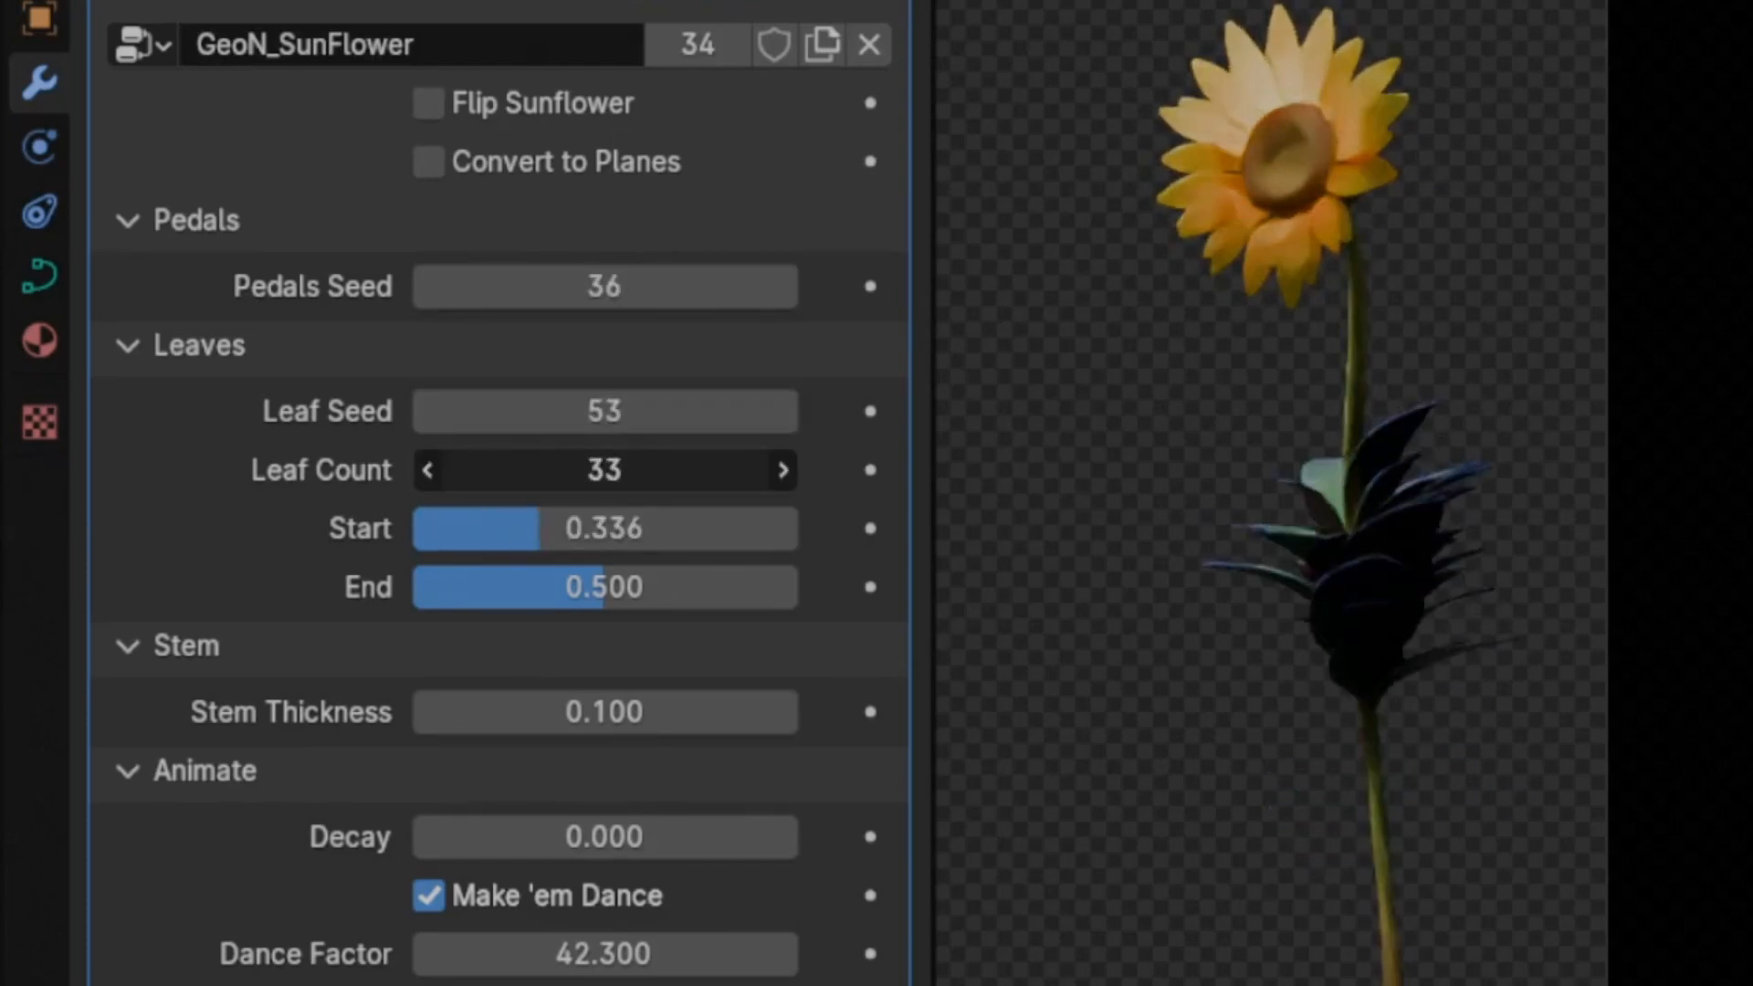
Step: Set the GeoN_SunFlower Leaves Start to 0.000 and End to 0.711
{"action": "left_click_drag", "start_coordinate": [604, 587], "coordinate": [693, 587]}
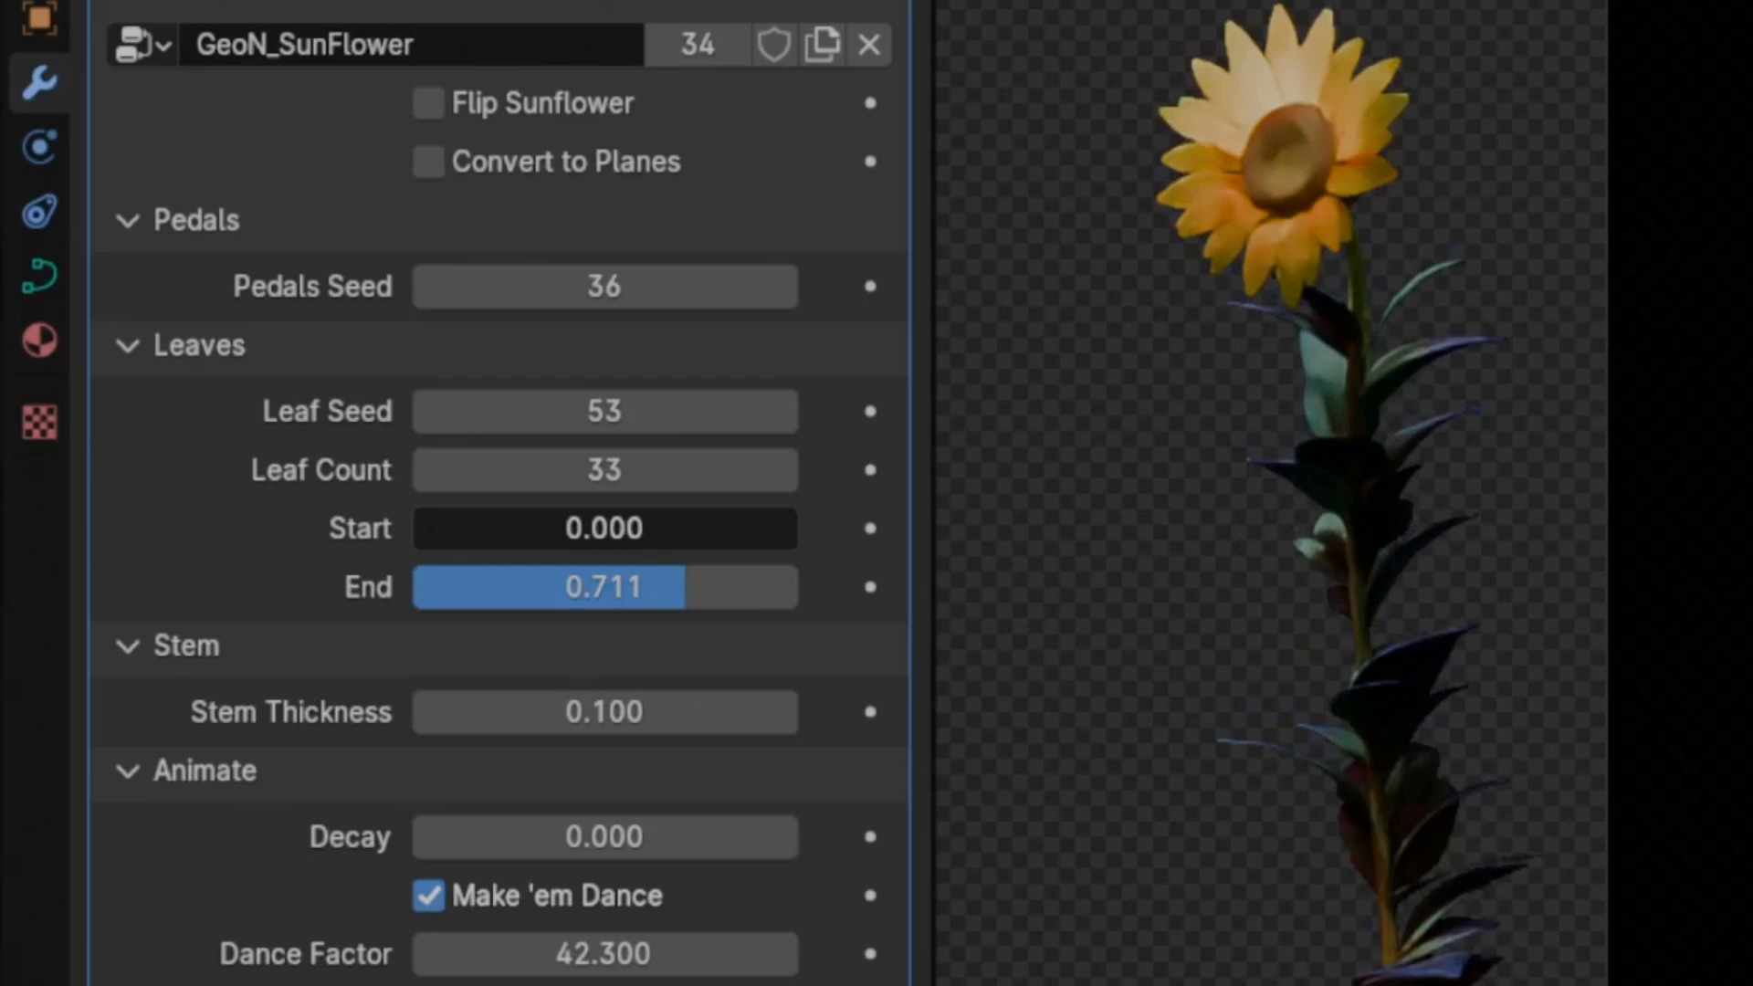
{"action": "left_click_drag", "start_coordinate": [671, 587], "coordinate": [498, 587]}
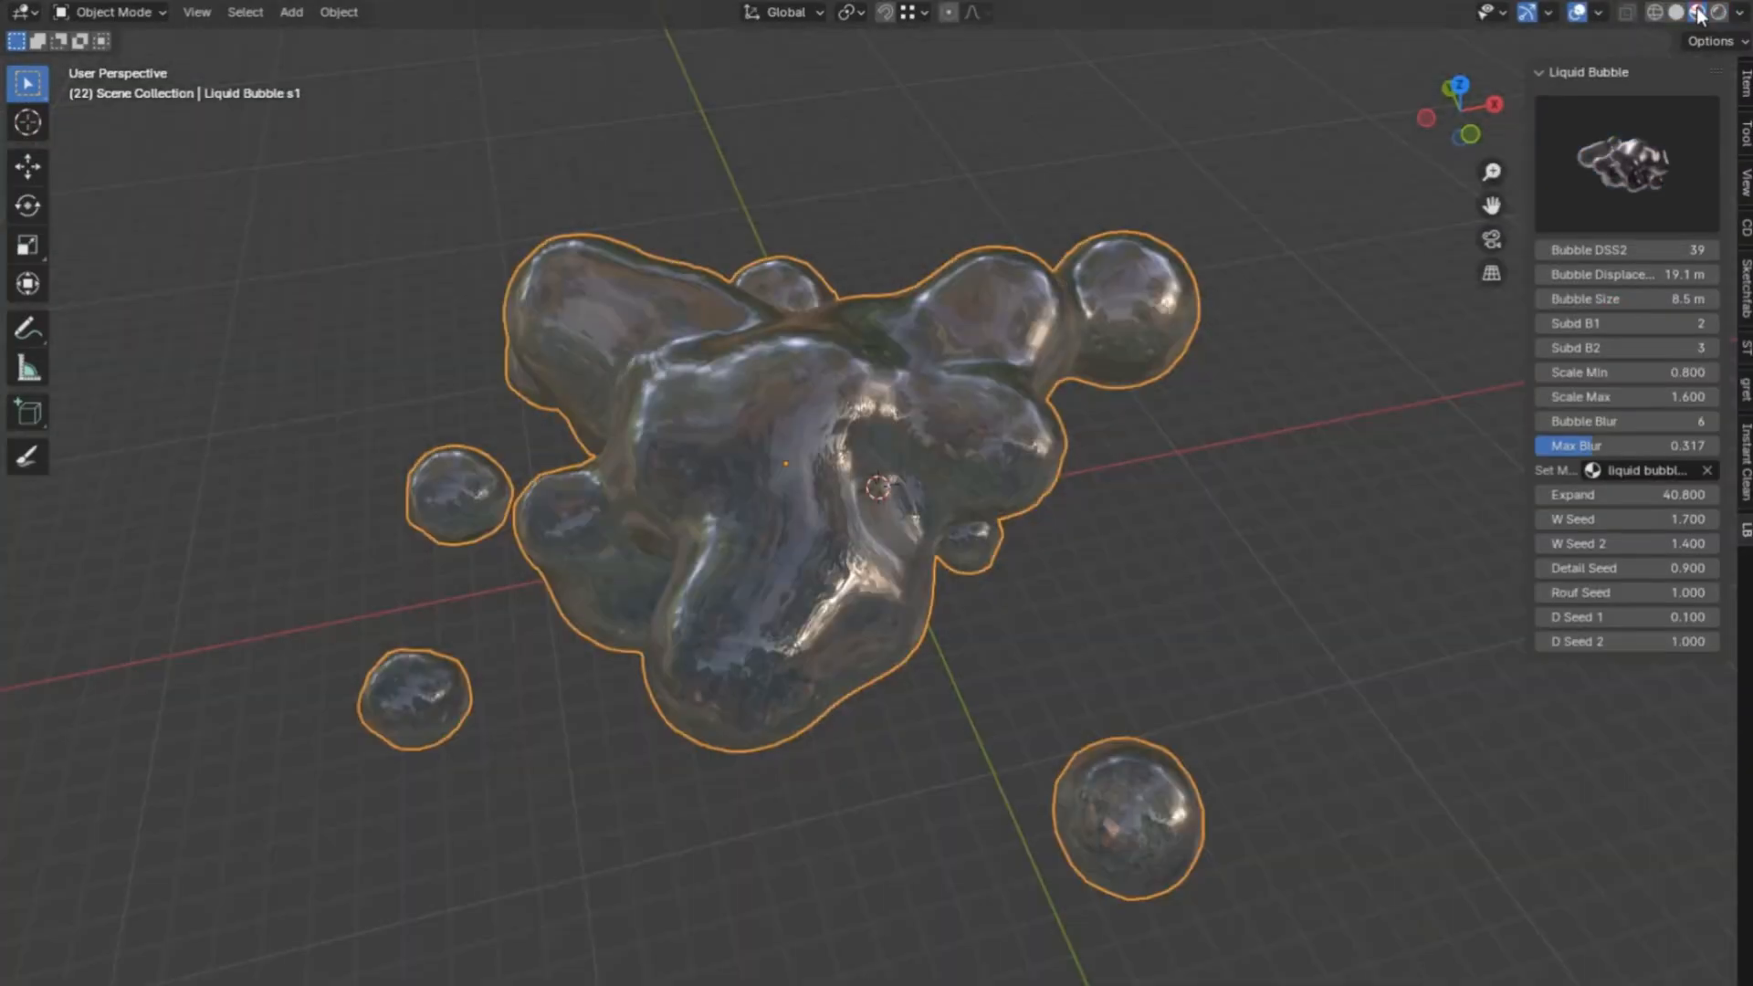
Step: Reshuffle the bubble seed and adjust the blob's Bubble Size and Displacement values
{"action": "left_click_drag", "start_coordinate": [1627, 616], "coordinate": [1654, 616]}
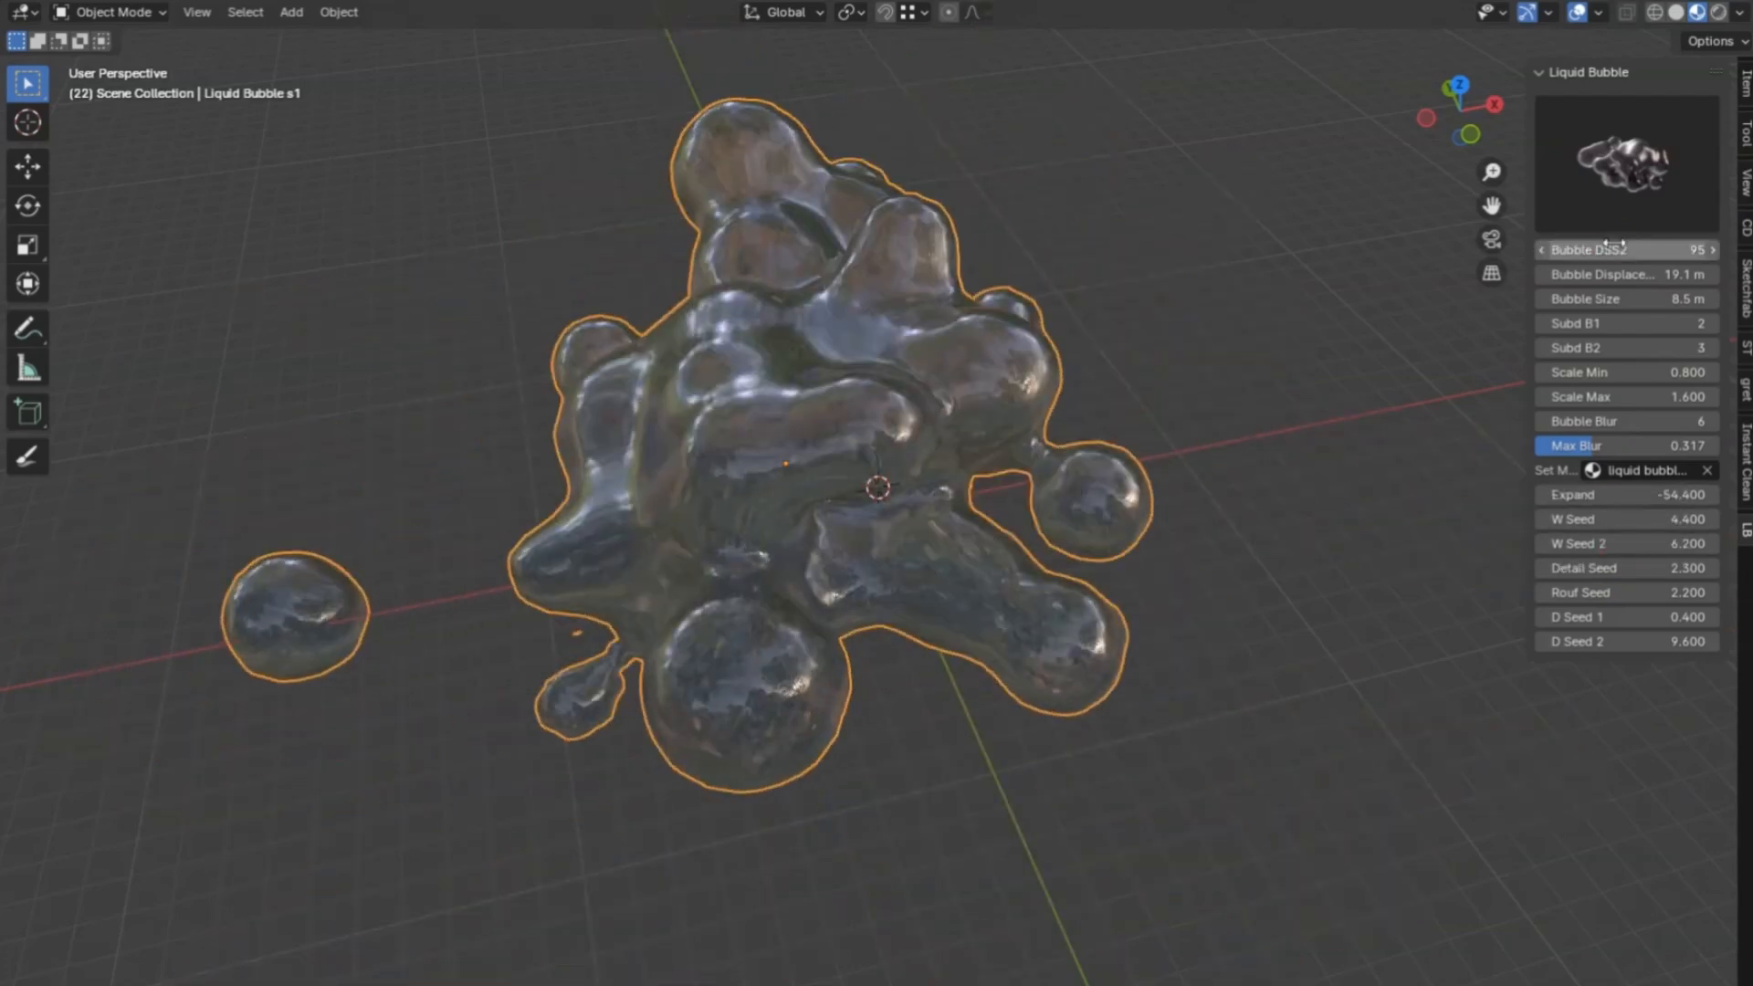
{"action": "left_click_drag", "start_coordinate": [1565, 299], "coordinate": [1677, 299]}
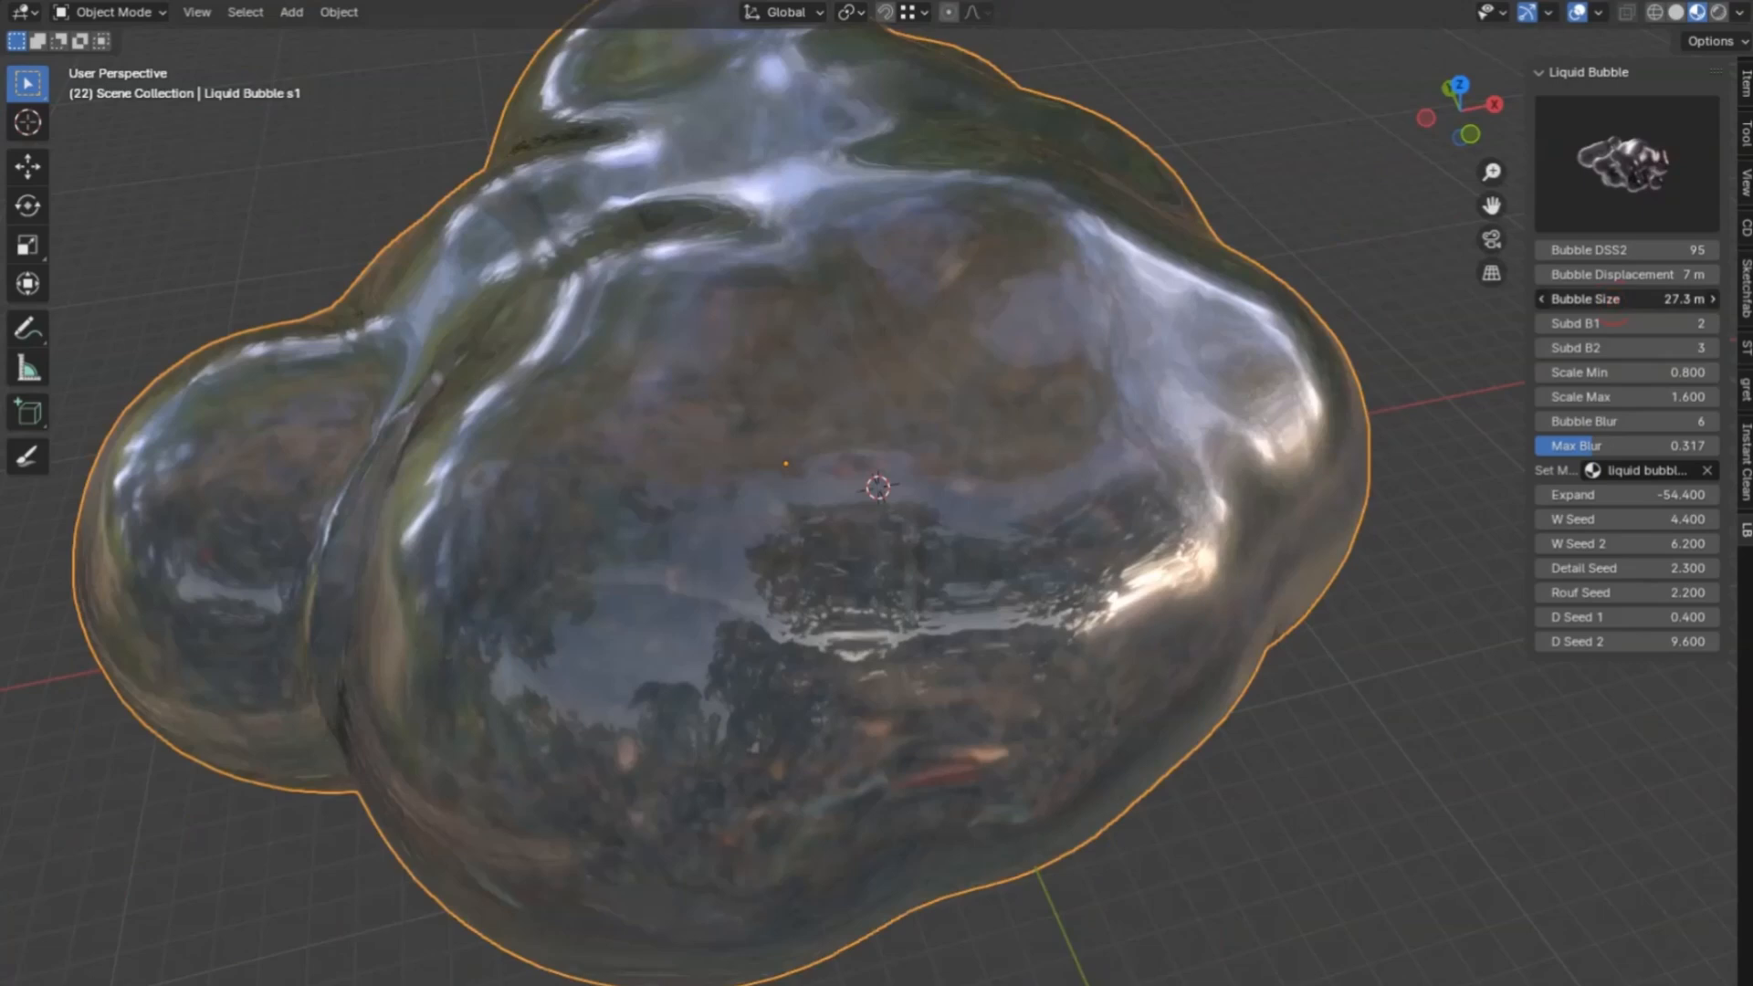
{"action": "left_click_drag", "start_coordinate": [1654, 298], "coordinate": [1565, 298]}
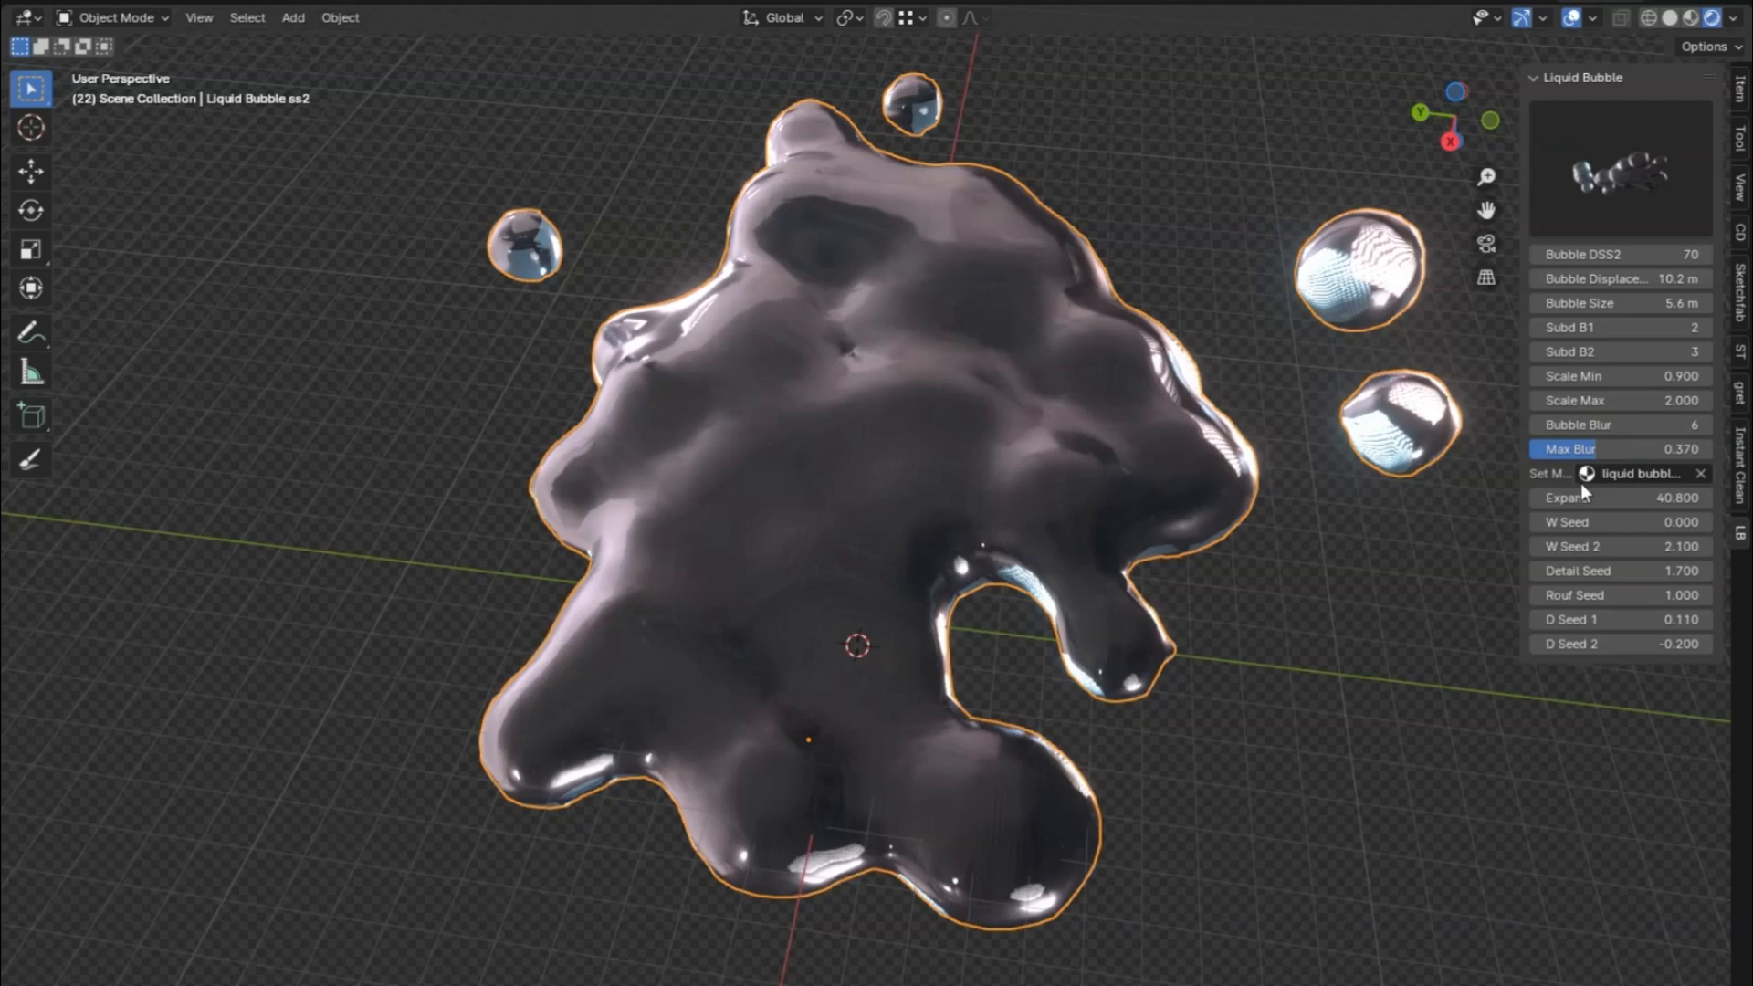
{"action": "left_click_drag", "start_coordinate": [1588, 497], "coordinate": [1643, 497]}
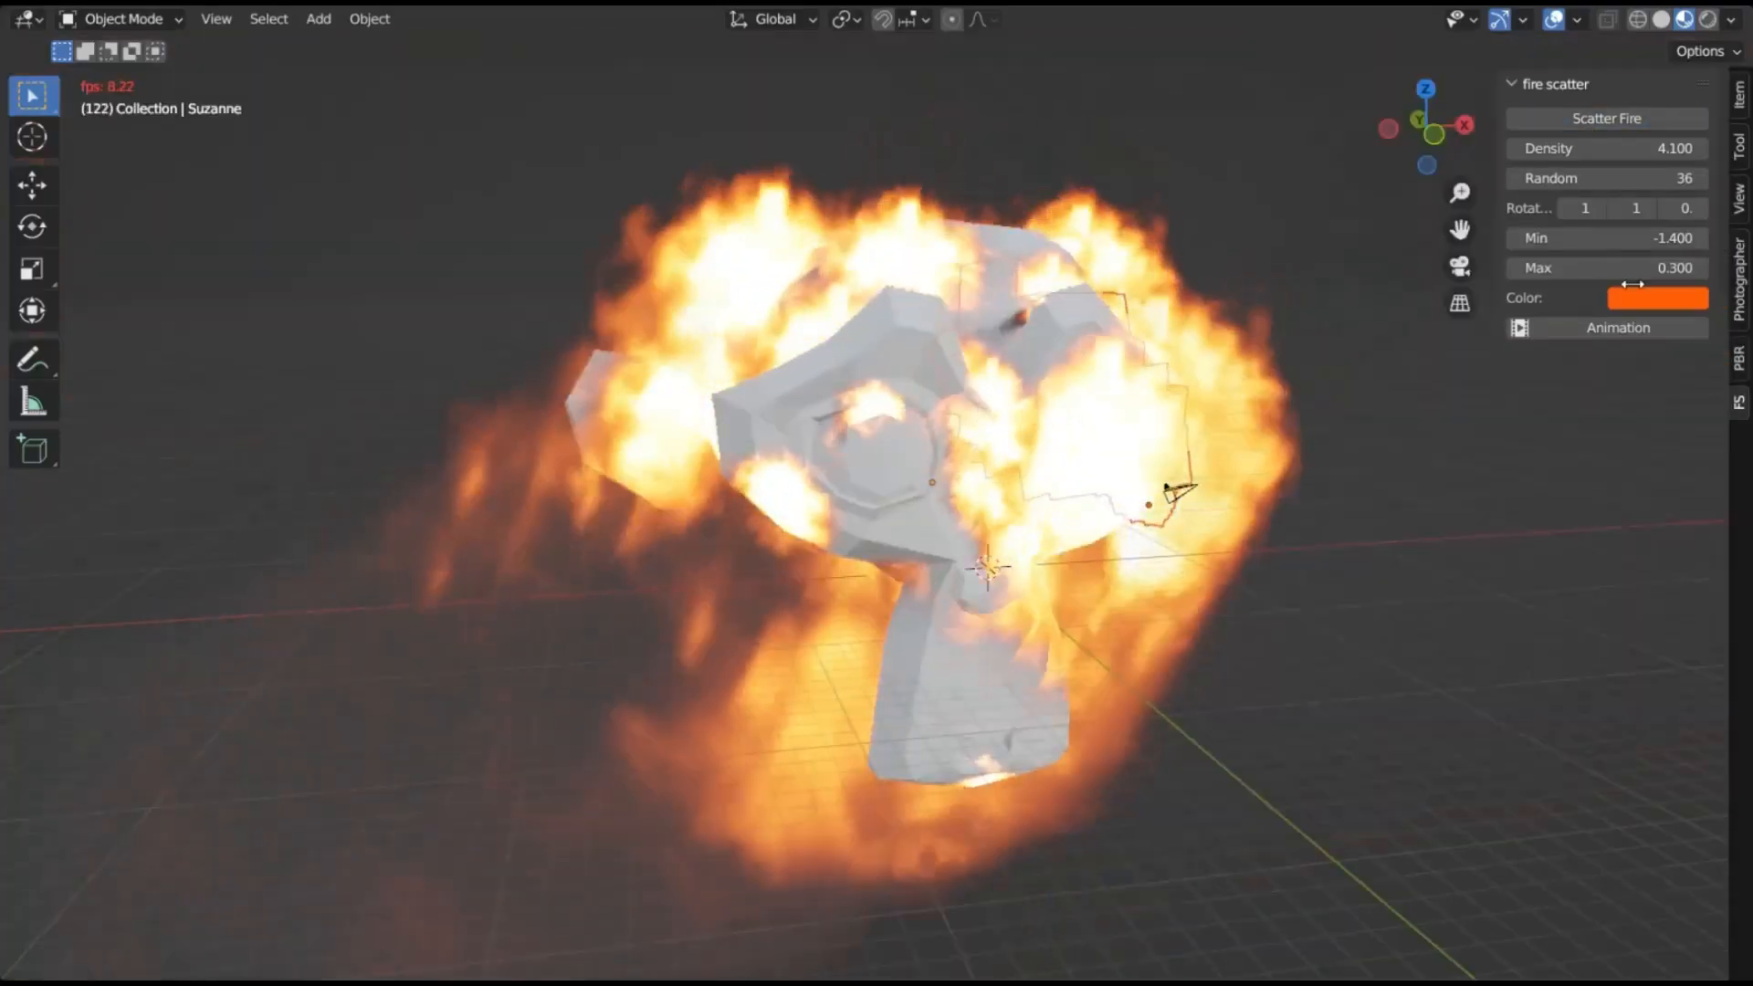
Step: Set fire scatter Density to 1.6 and Min to 0.7, changing Random and Rotation
{"action": "left_click", "coordinate": [1668, 298]}
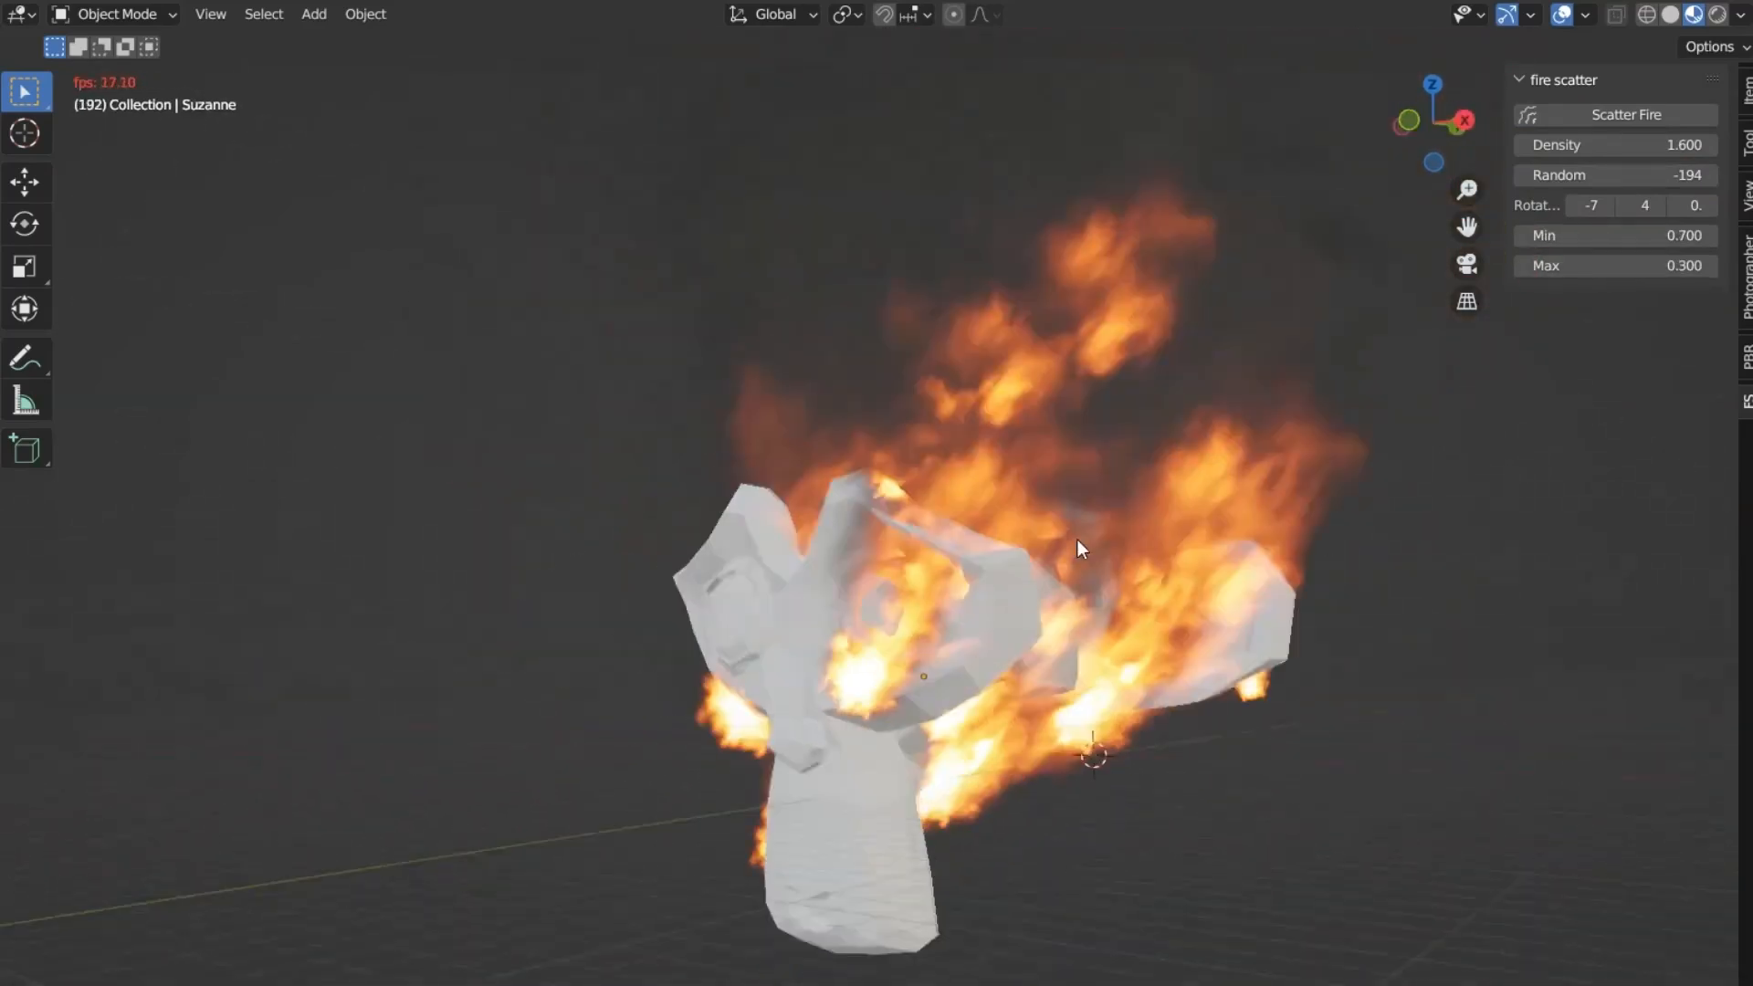
{"action": "left_click_drag", "start_coordinate": [1621, 265], "coordinate": [1710, 265]}
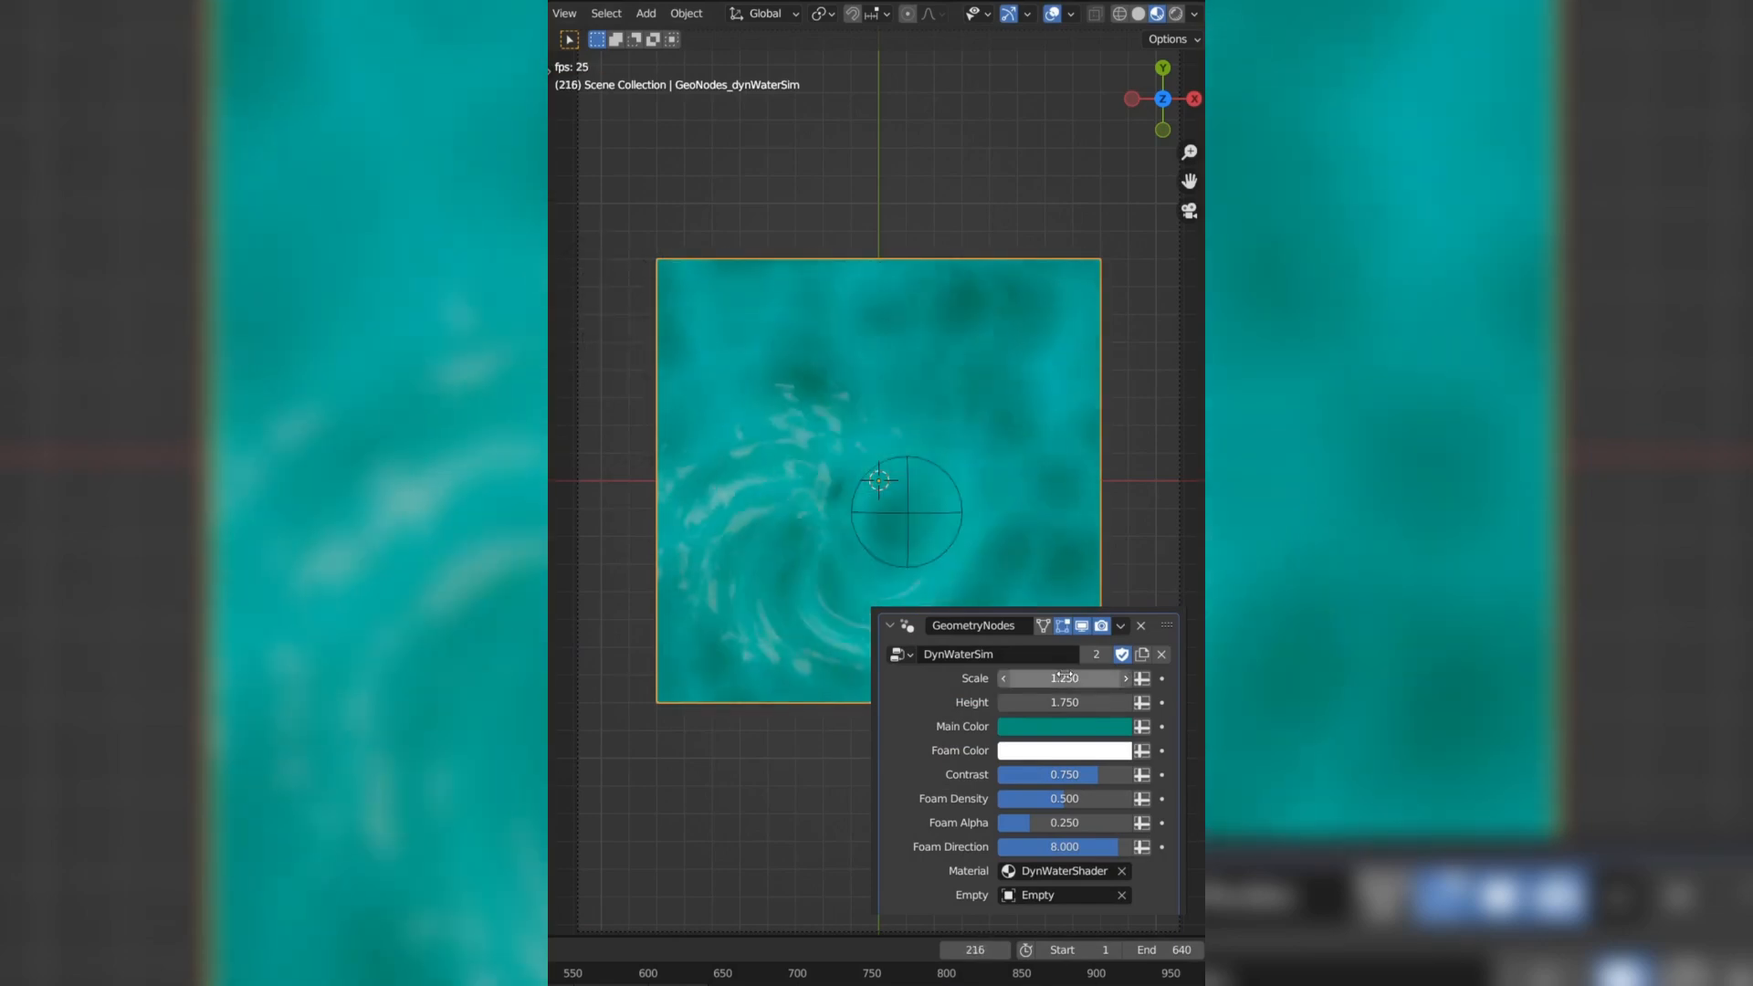
Step: Adjust the saturation of DynWaterSim's Main Color in the HSV picker
{"action": "left_click", "coordinate": [1064, 726]}
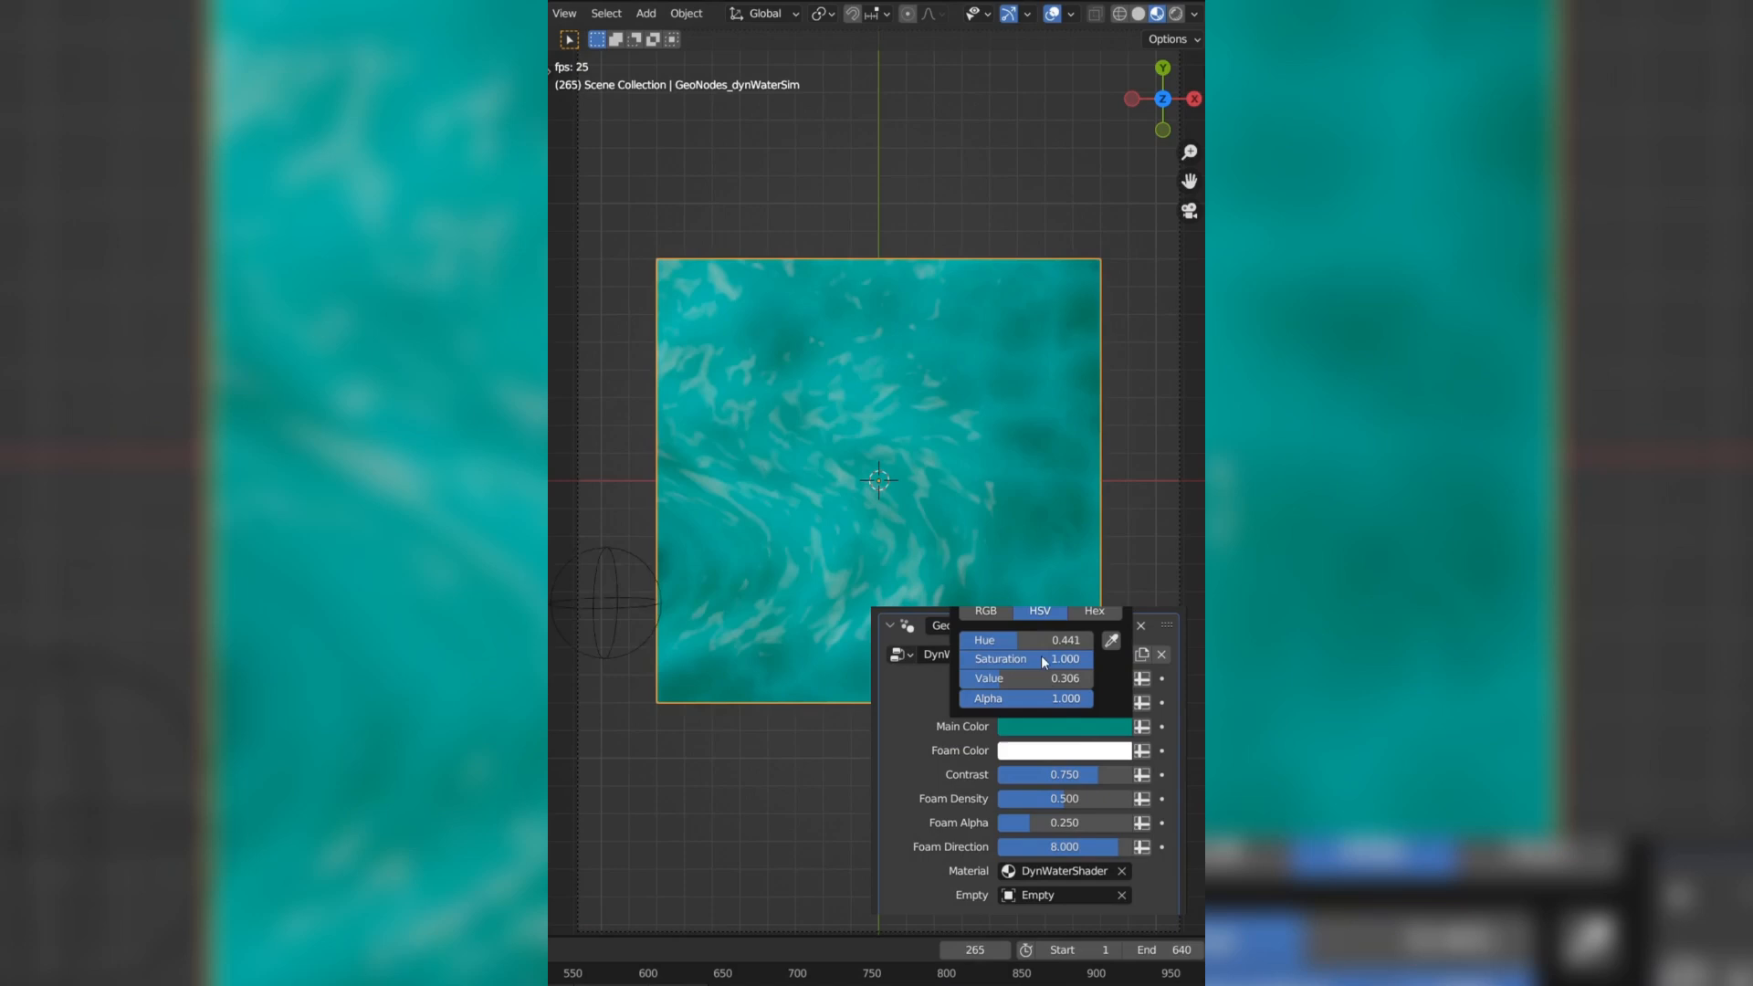
{"action": "left_click_drag", "start_coordinate": [1012, 639], "coordinate": [1051, 639]}
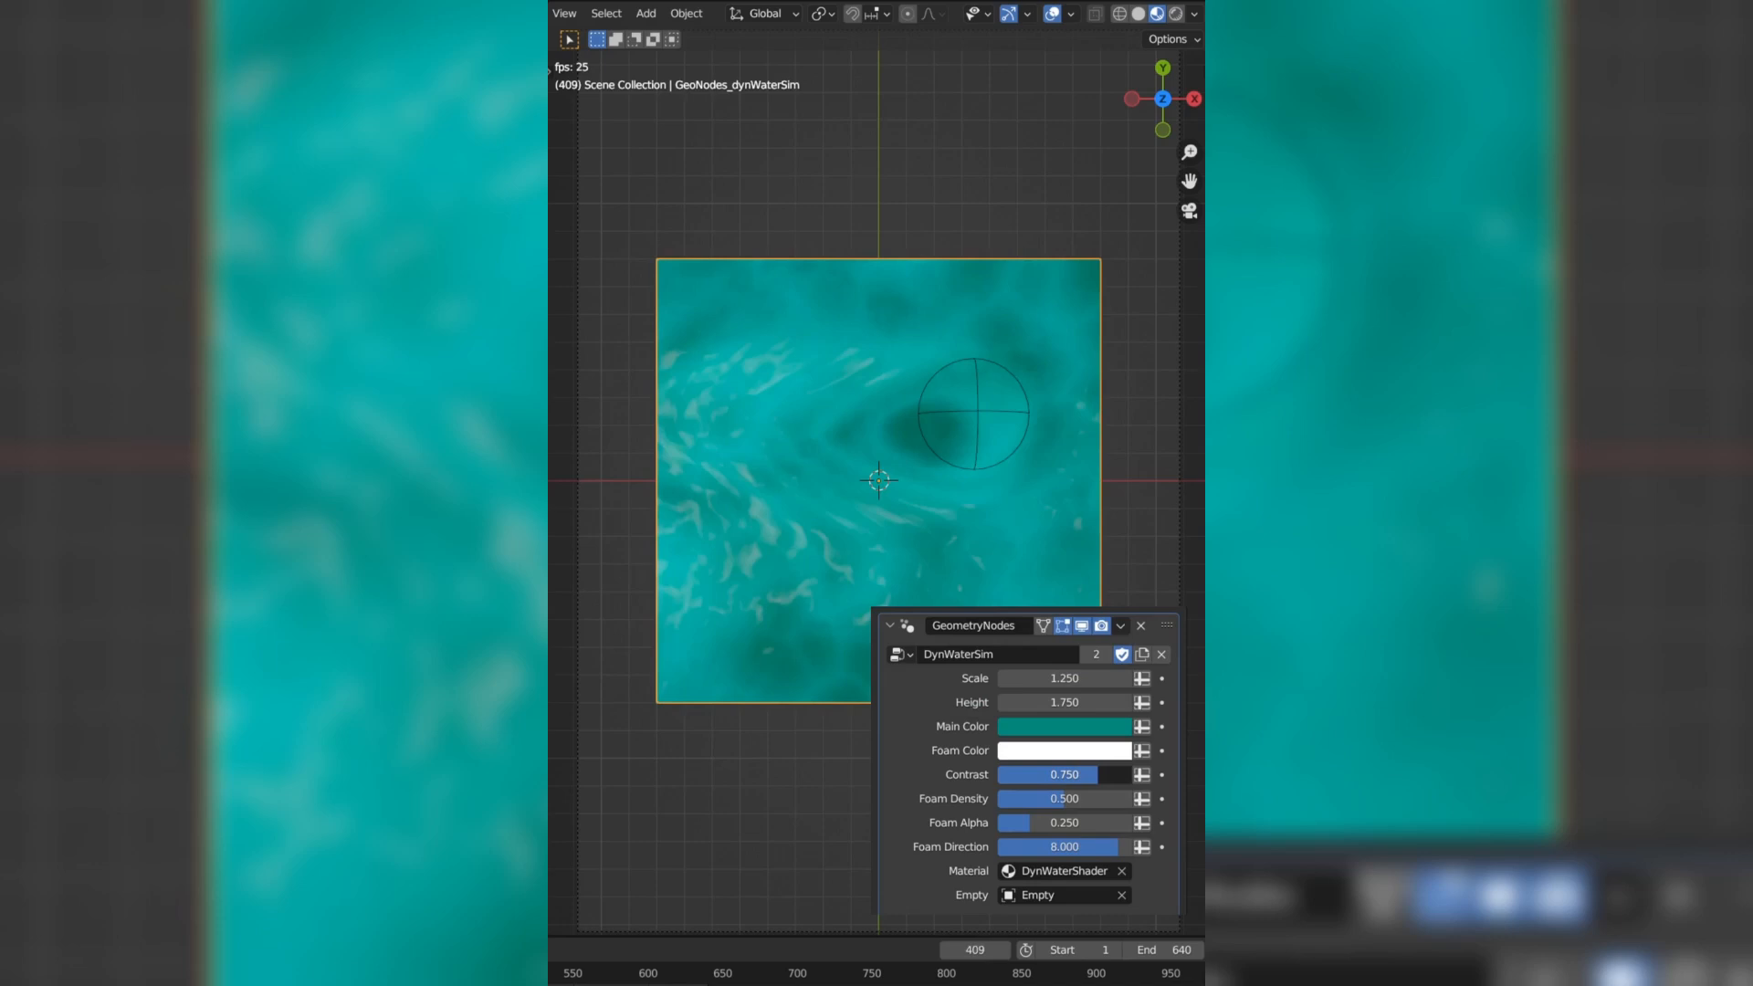
{"action": "left_click_drag", "start_coordinate": [1085, 773], "coordinate": [1011, 773]}
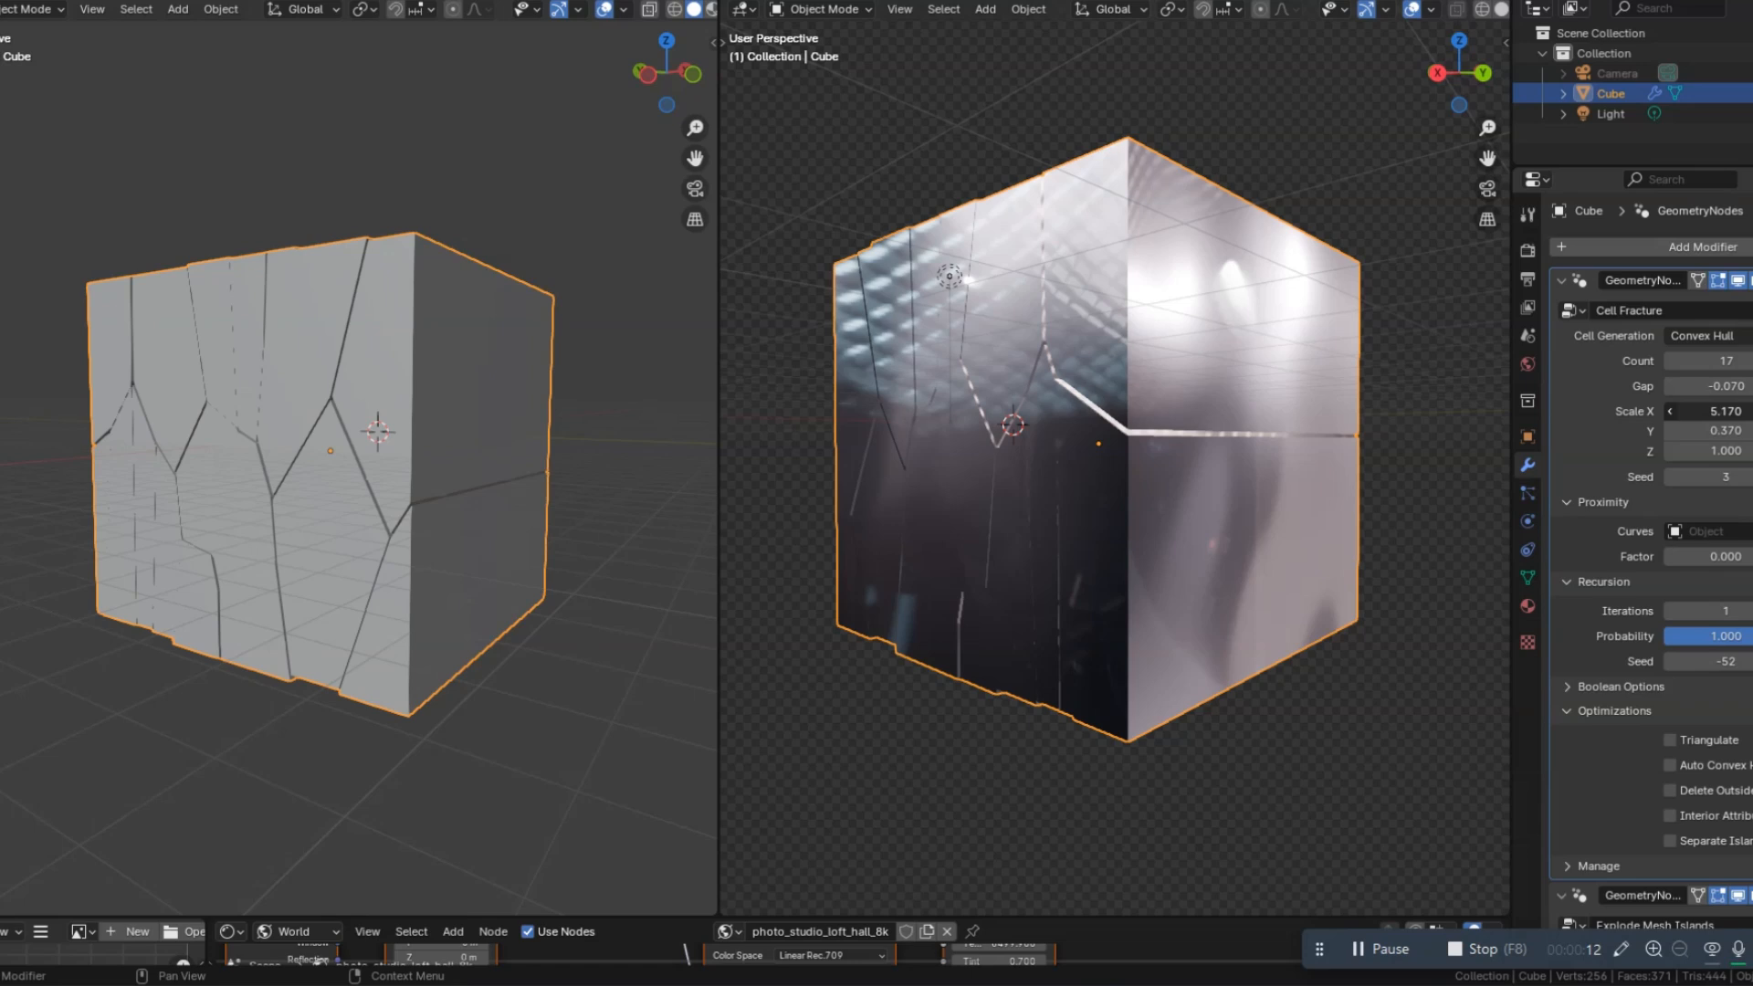
Step: Set Cell Fracture Scale X to 0.36 and Z to 0.28, and edit Probability
{"action": "left_click_drag", "start_coordinate": [1698, 410], "coordinate": [1654, 410]}
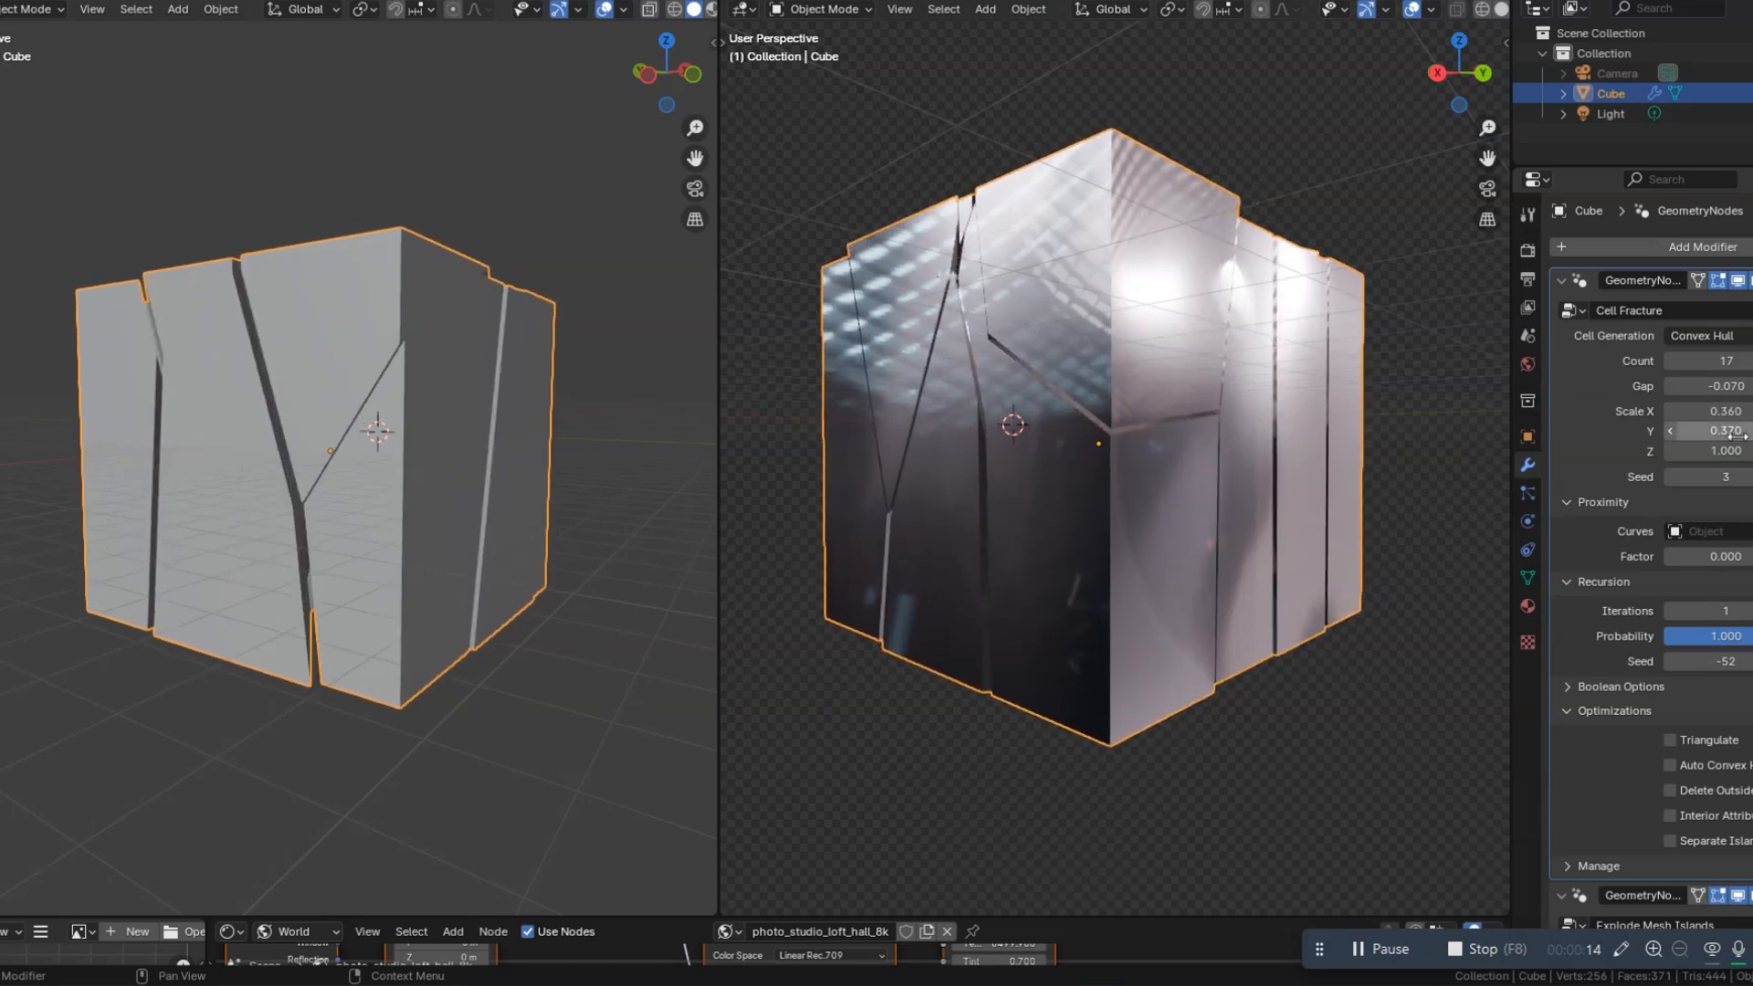
{"action": "left_click_drag", "start_coordinate": [1722, 450], "coordinate": [1722, 451]}
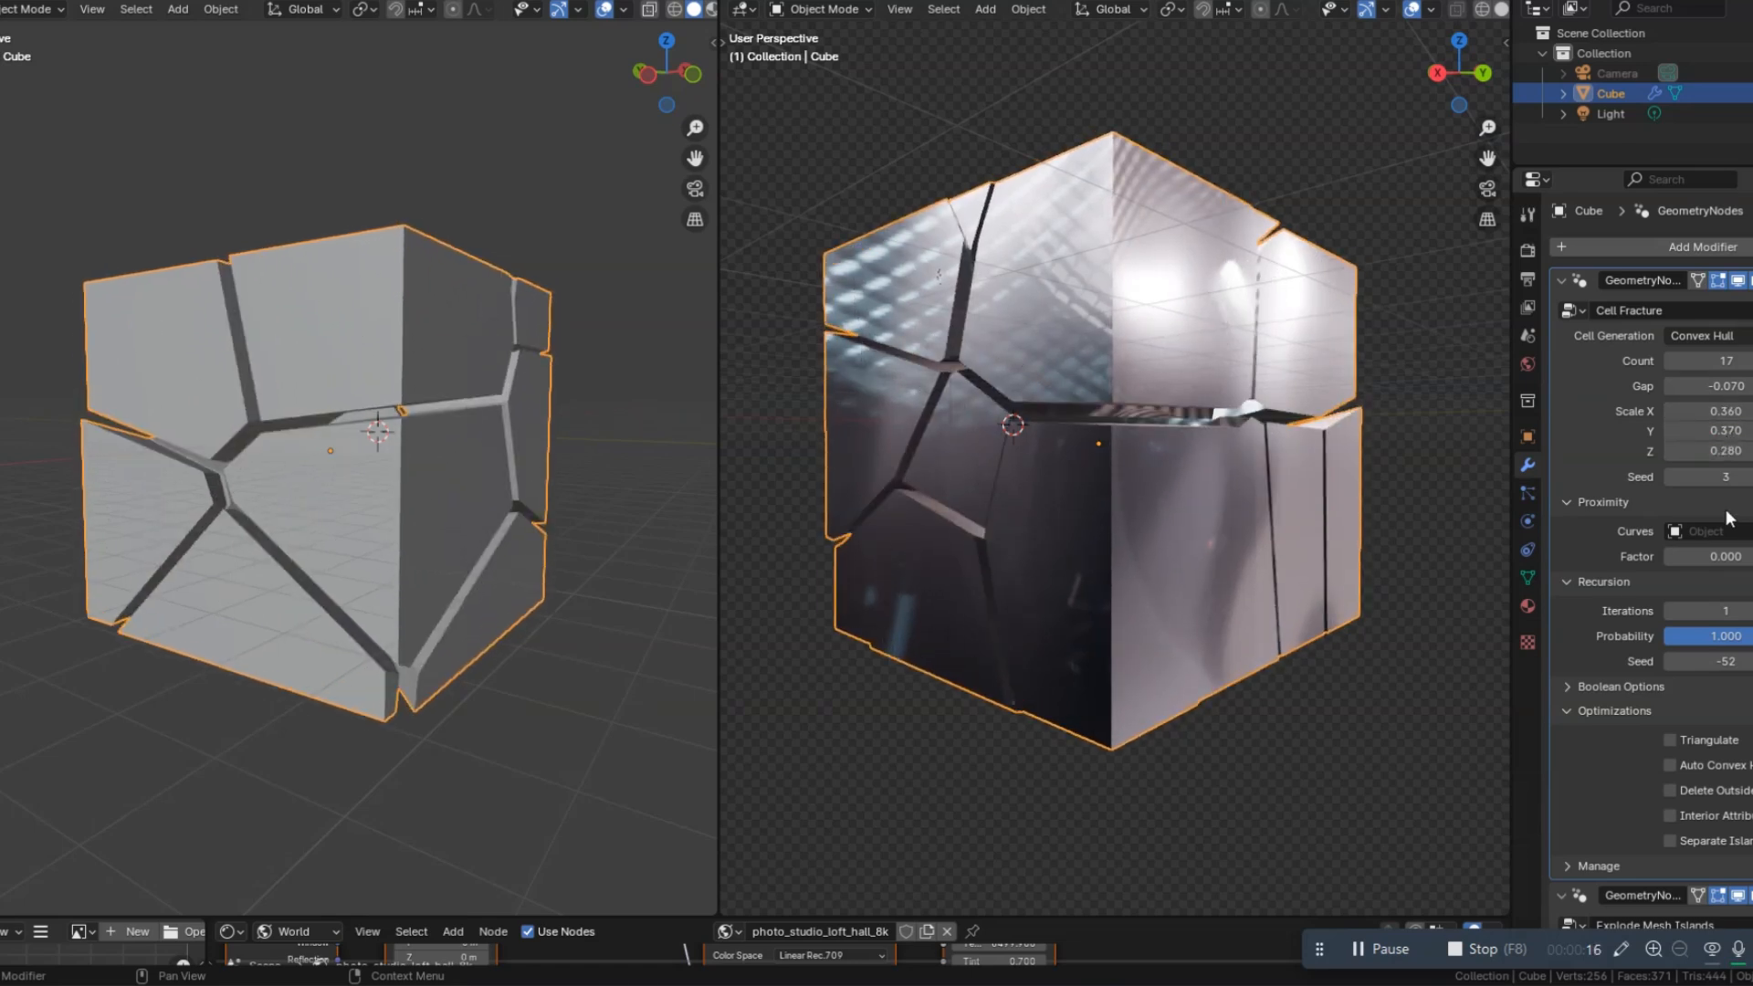
{"action": "left_click", "coordinate": [1725, 635]}
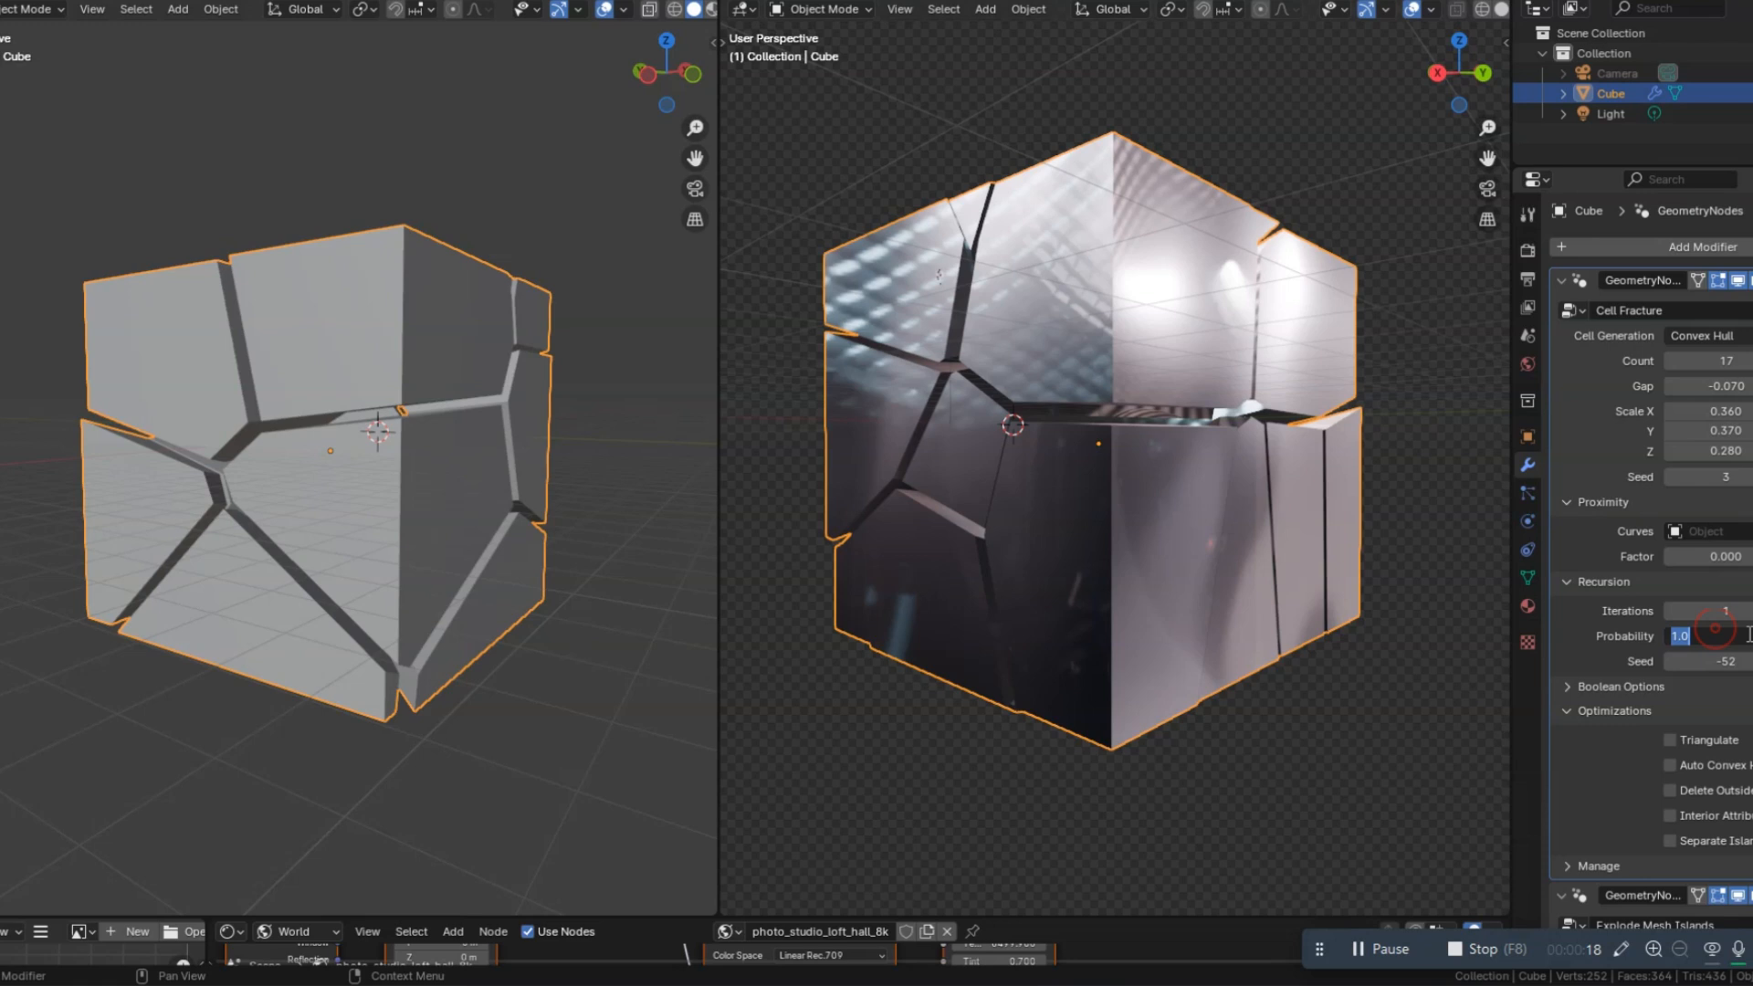